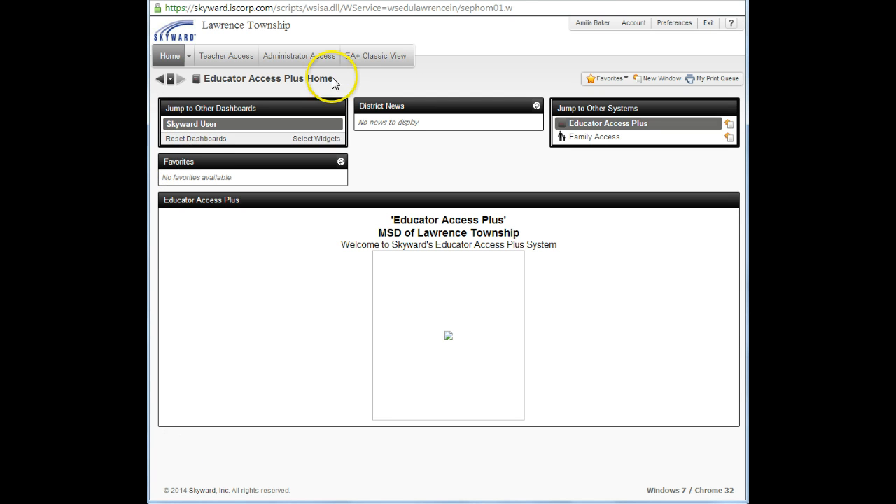
# Open the period 1 Spanish I secondary gradebook from EA+ Classic View and start Add Assignment.
pyautogui.click(376, 55)
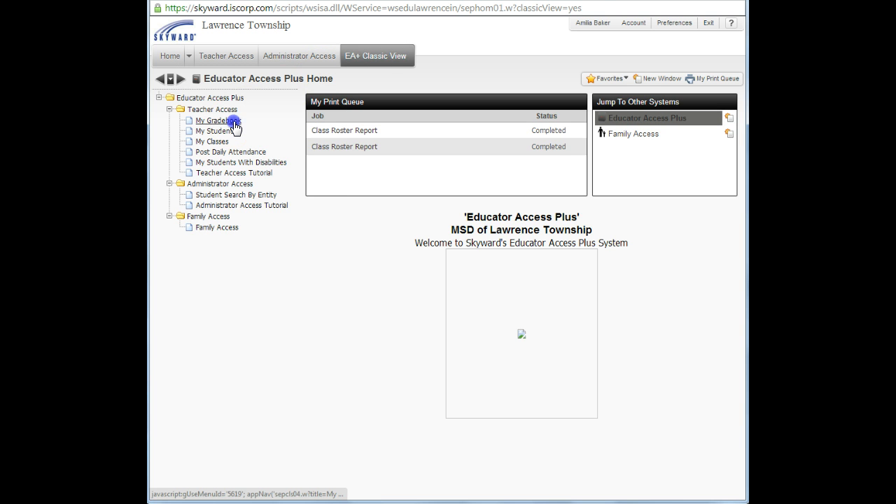
pyautogui.click(212, 120)
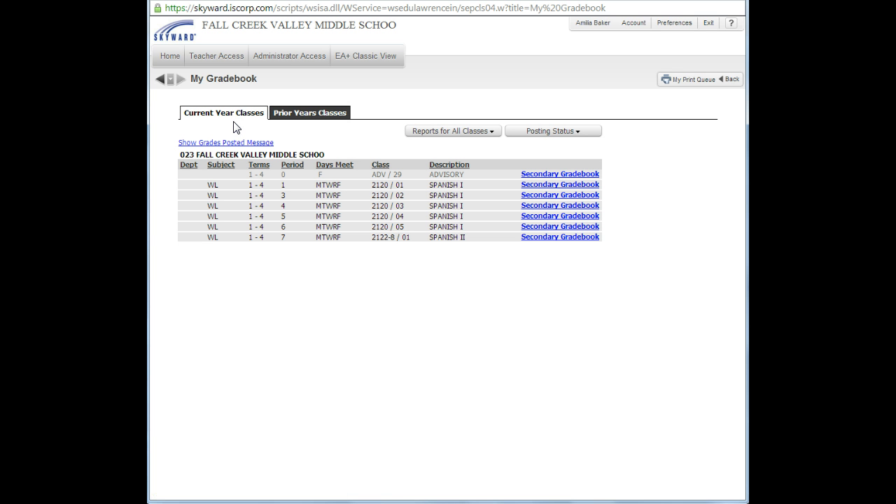
pyautogui.moveTo(531, 191)
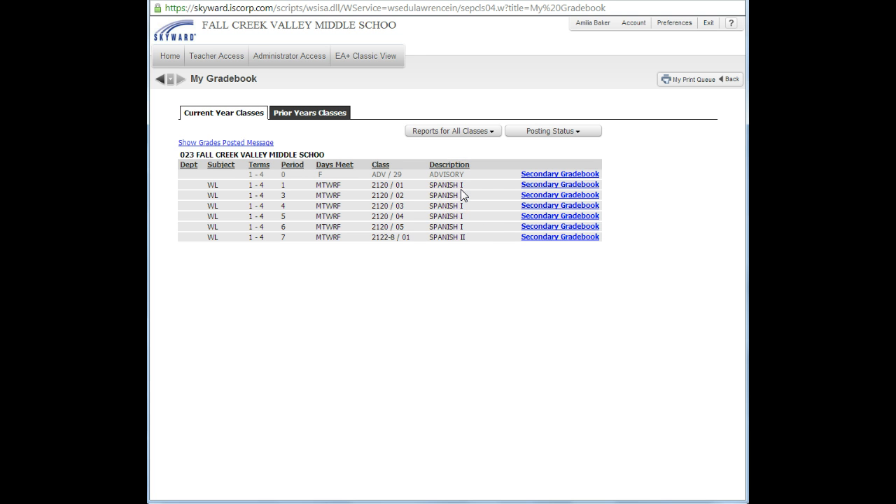
pyautogui.click(560, 184)
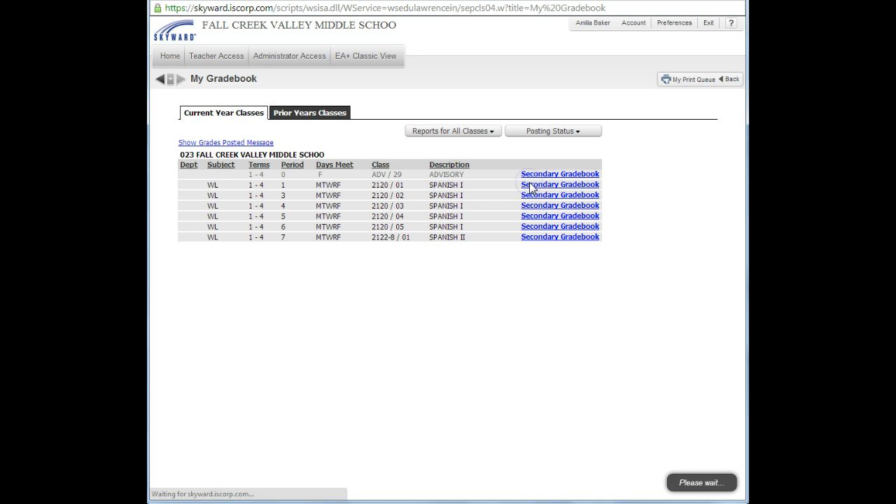
pyautogui.click(559, 184)
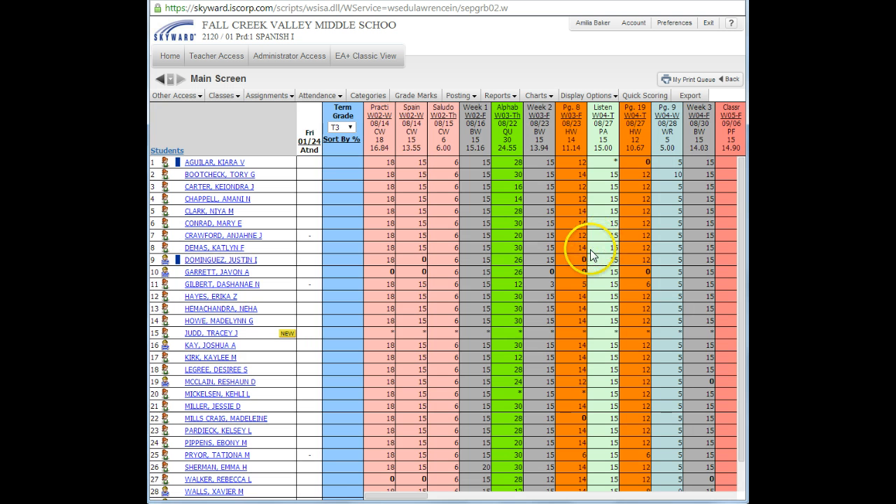
pyautogui.click(267, 95)
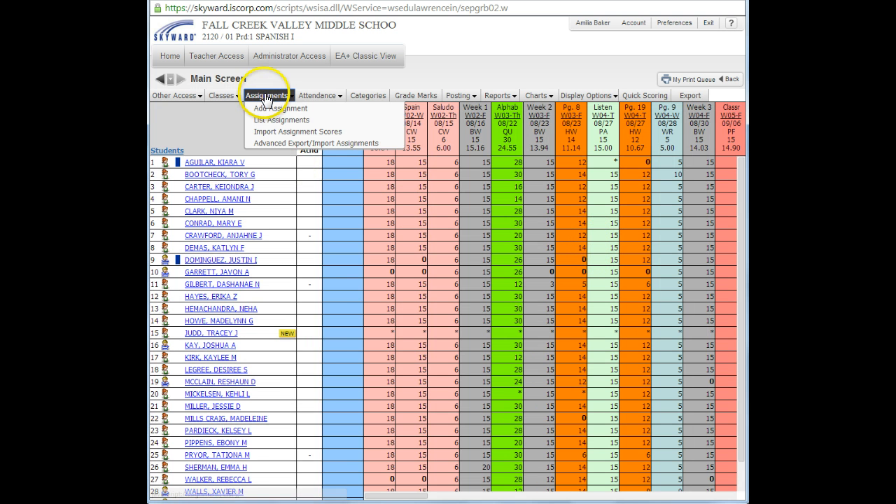
pyautogui.click(266, 95)
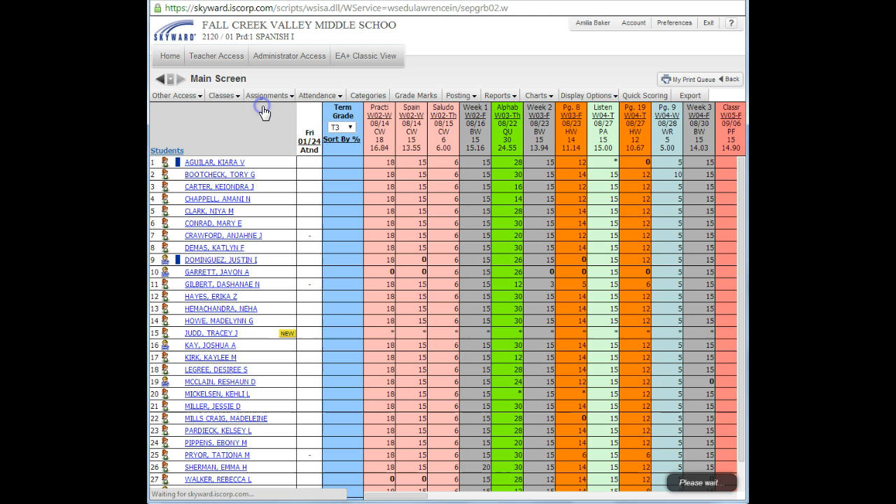
# Set the assignment category to HW - Homework with description 'Activity 4 page 152'.
pyautogui.click(266, 96)
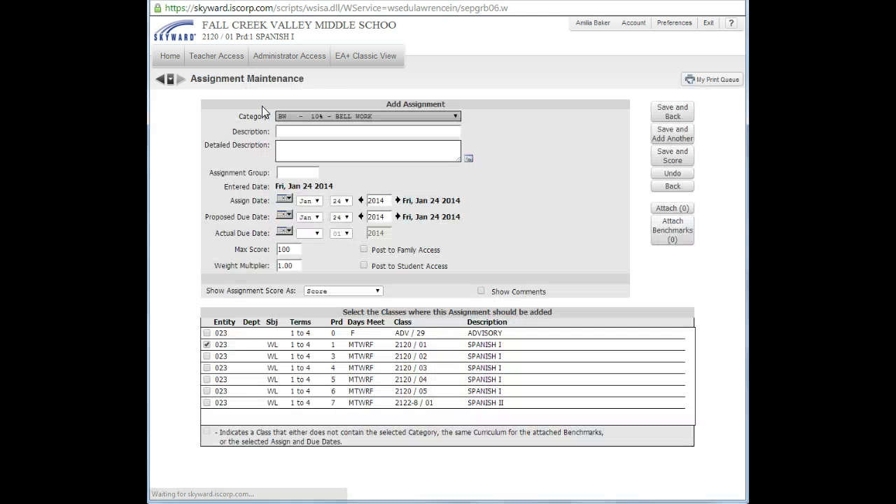
pyautogui.click(455, 117)
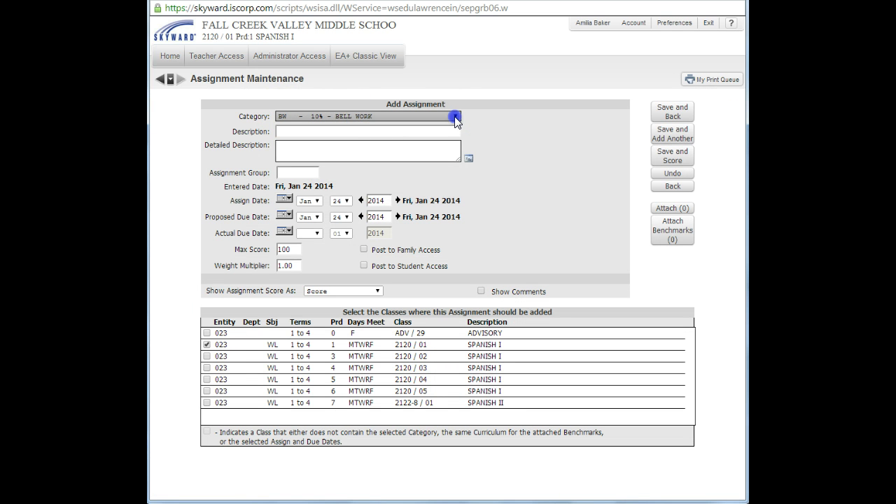
pyautogui.click(455, 117)
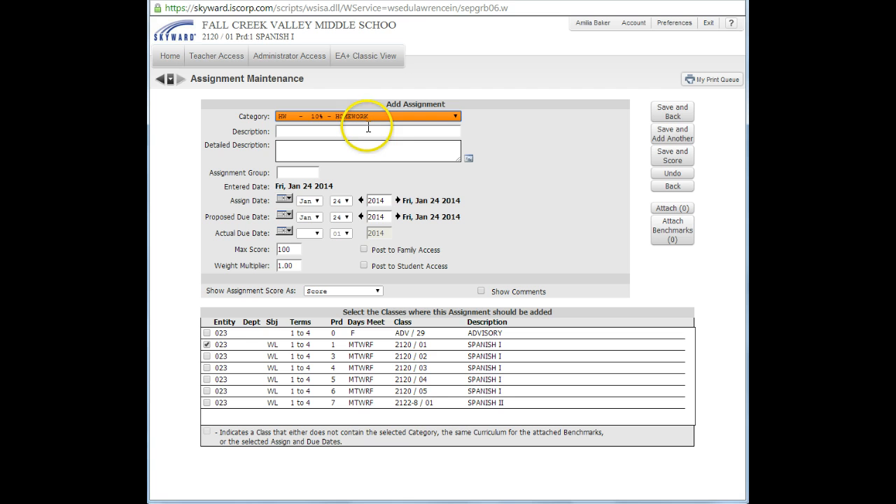
pyautogui.moveTo(408, 171)
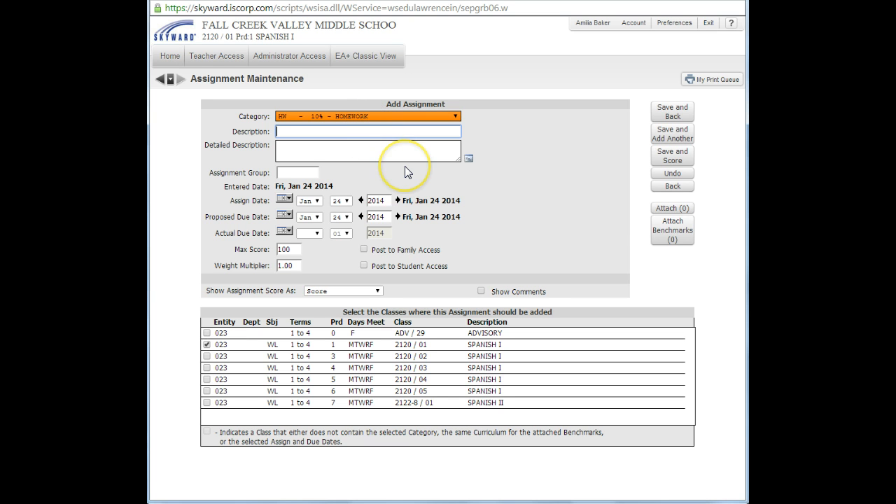
pyautogui.write('A')
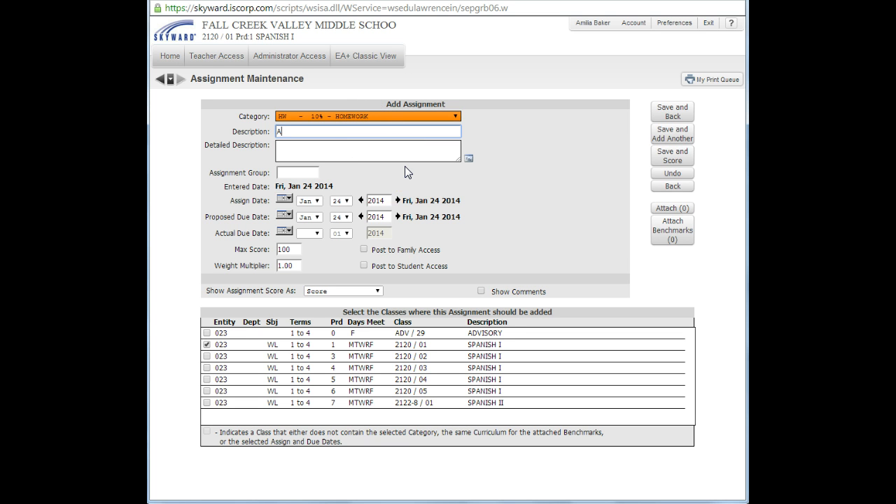
pyautogui.write('ctivity 4')
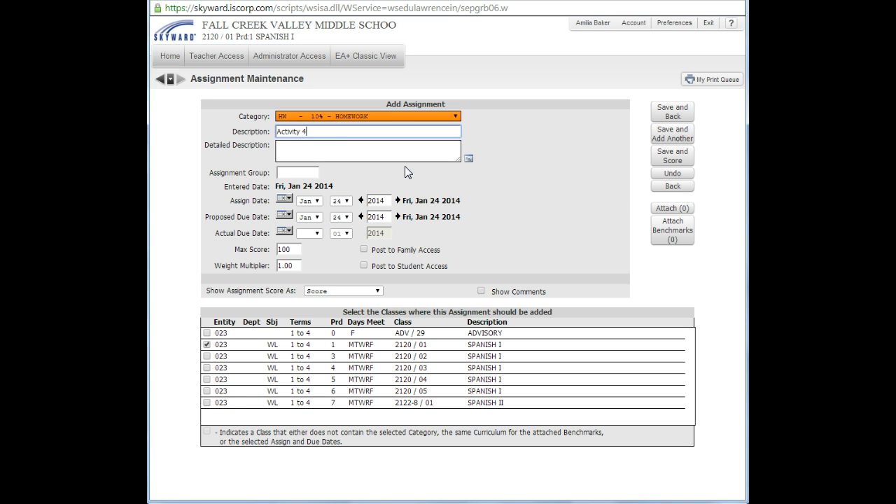
pyautogui.write('page 152')
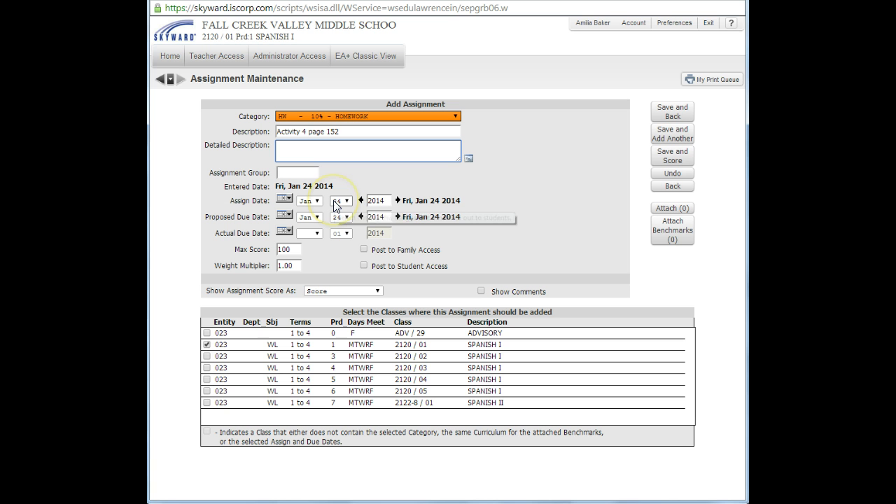
# Set assign and due dates to Jan 22 2014, max score 5, posted to Family and Student Access.
pyautogui.click(341, 201)
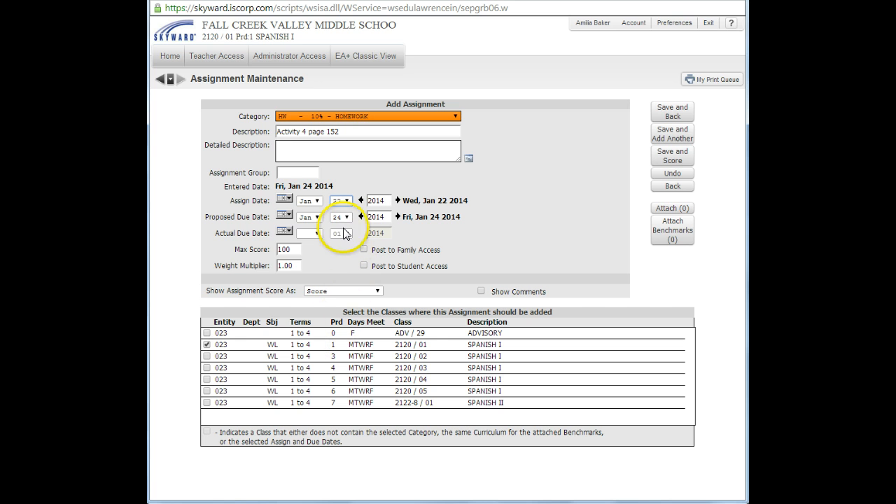
pyautogui.click(341, 217)
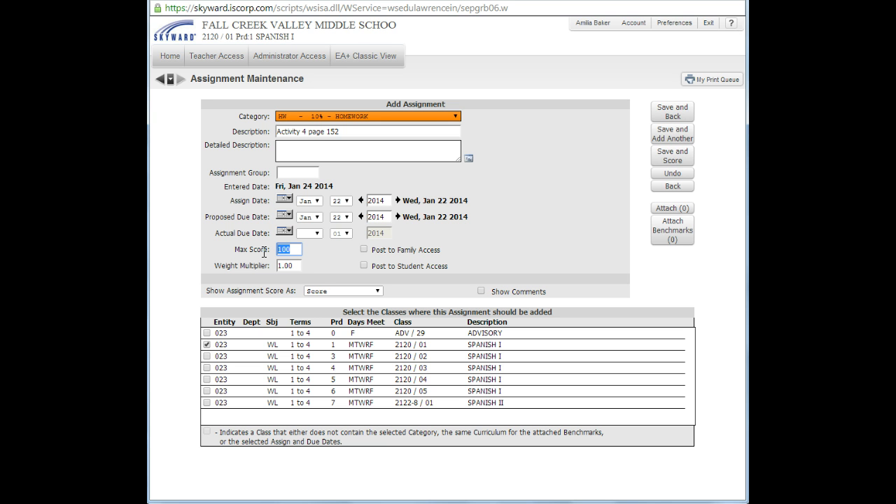
pyautogui.write('5')
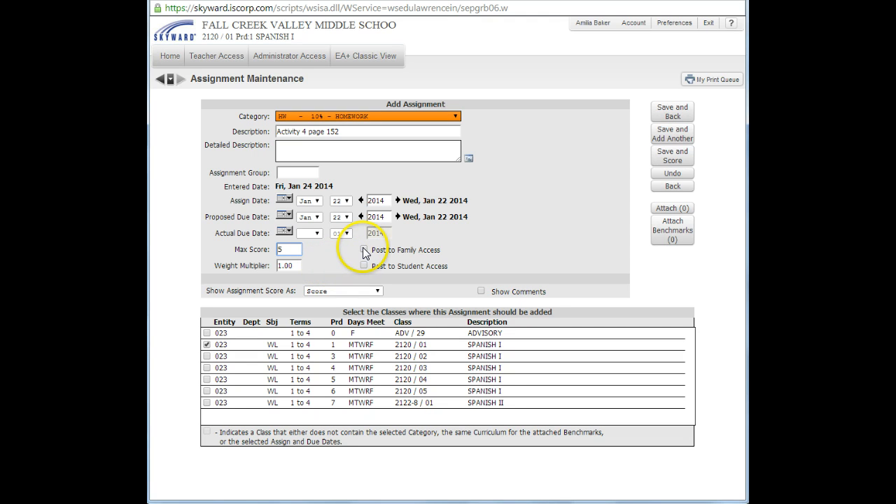
pyautogui.click(363, 250)
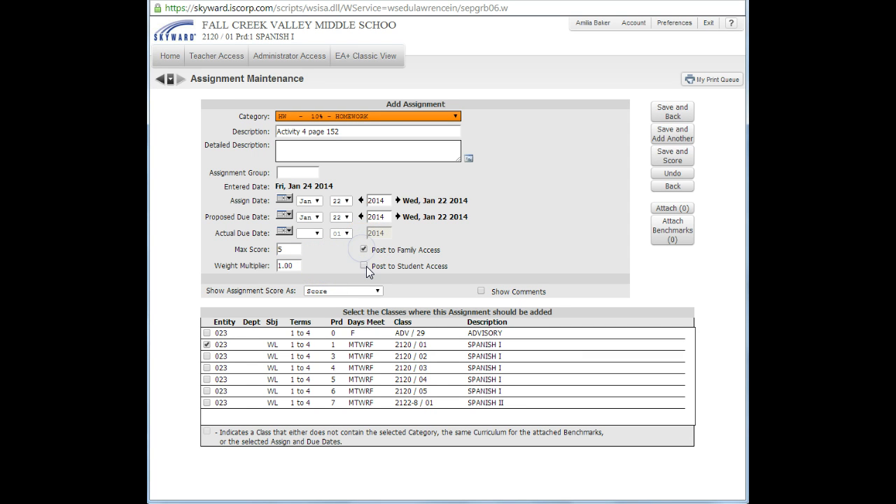
pyautogui.click(363, 266)
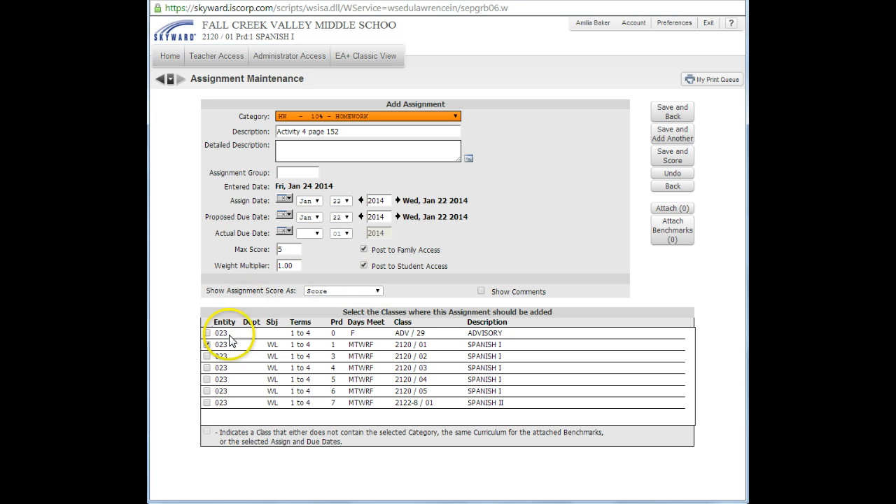
# Add Activity 4 to Spanish I classes 2120/01 through 2120/05 and save it.
pyautogui.click(207, 343)
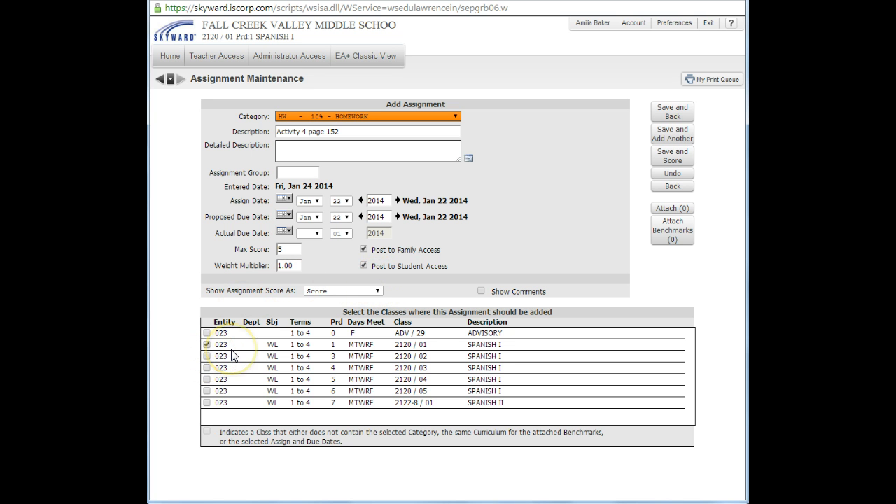
pyautogui.moveTo(331, 356)
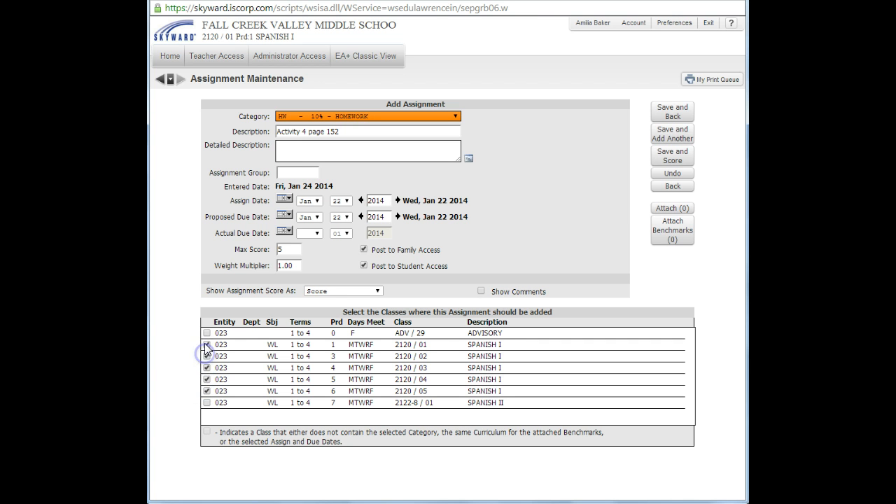
pyautogui.click(208, 345)
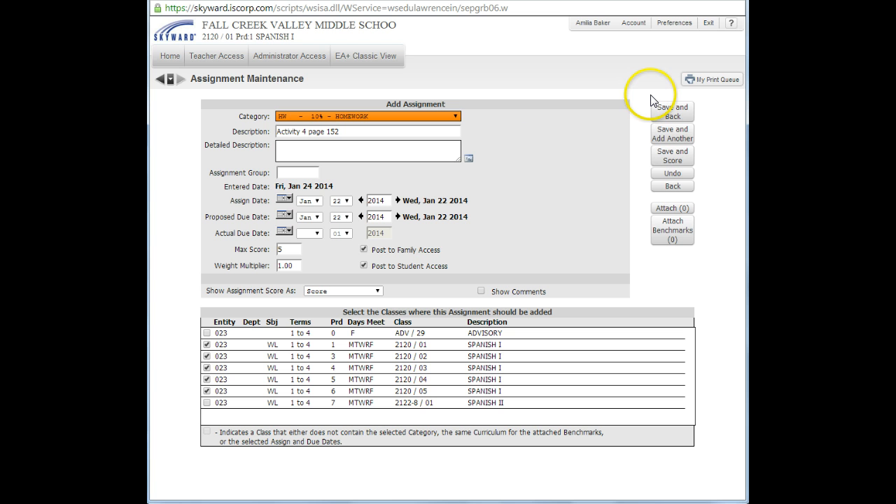
pyautogui.click(671, 109)
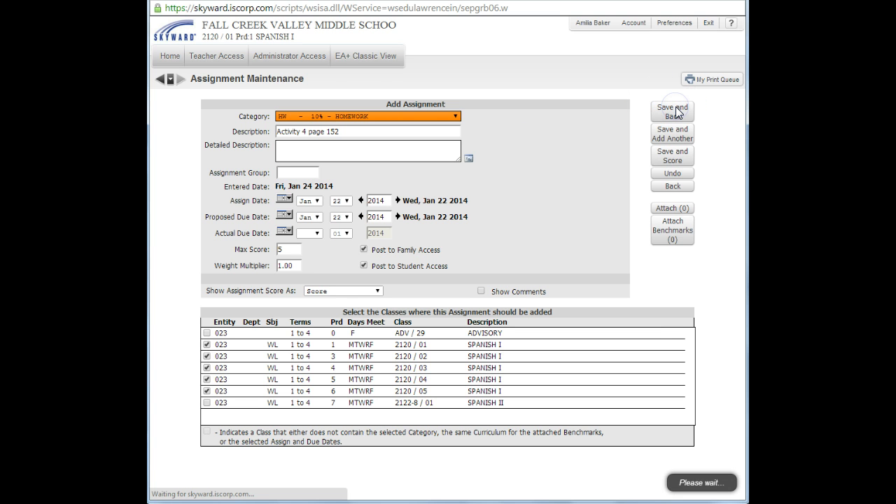
pyautogui.click(671, 109)
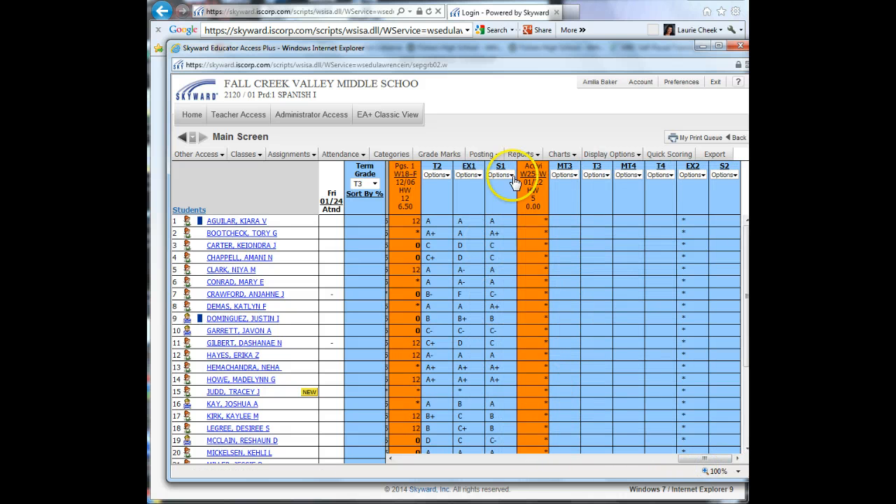
pyautogui.moveTo(532, 174)
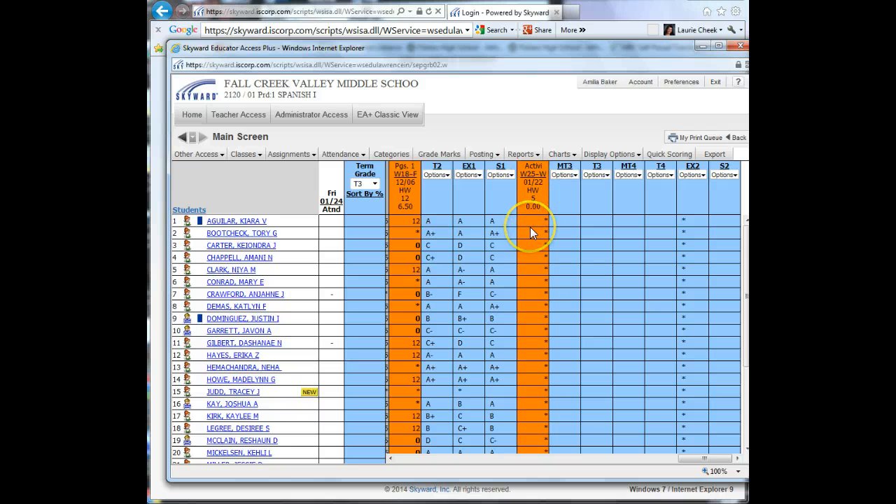
pyautogui.moveTo(563, 308)
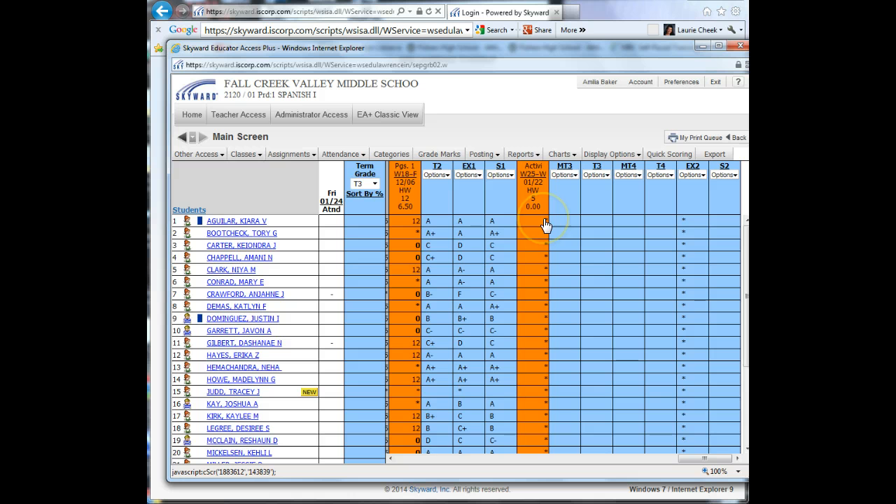
# Open Score Entry for the Activity 4 page 152 column.
pyautogui.click(546, 220)
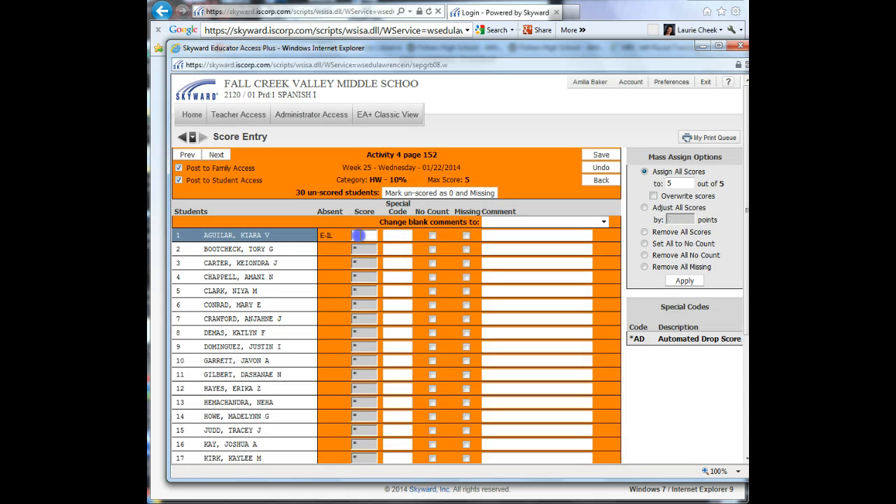
pyautogui.click(362, 234)
pyautogui.write('0')
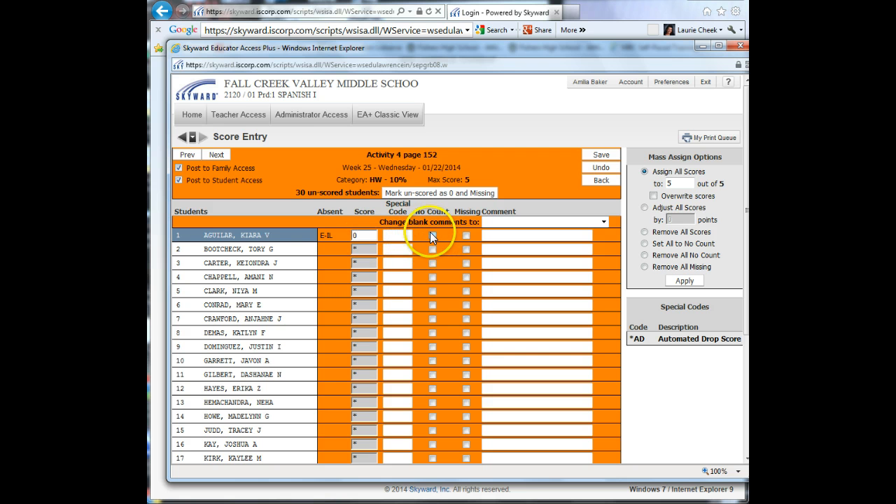
pyautogui.click(431, 234)
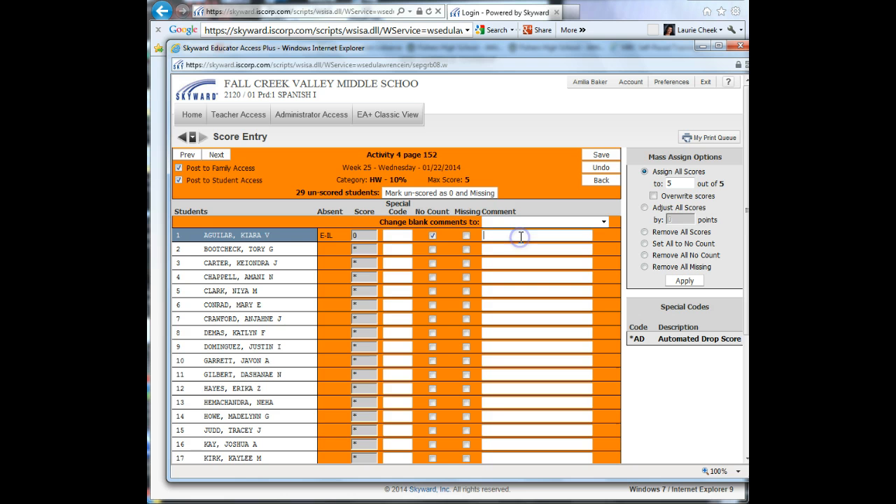
pyautogui.write('absent')
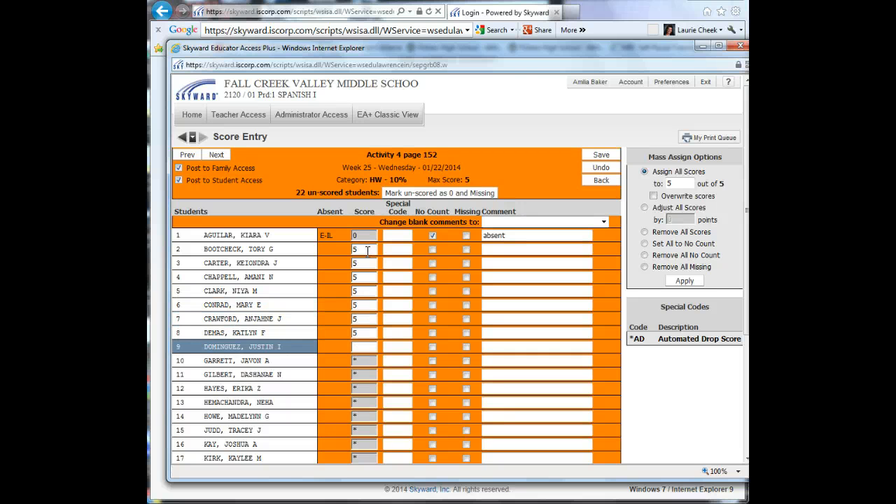
pyautogui.write('0')
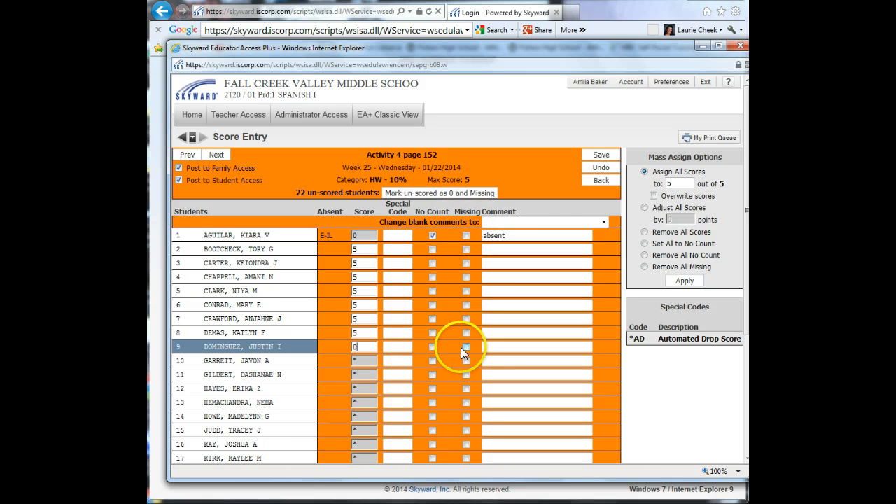
pyautogui.click(466, 346)
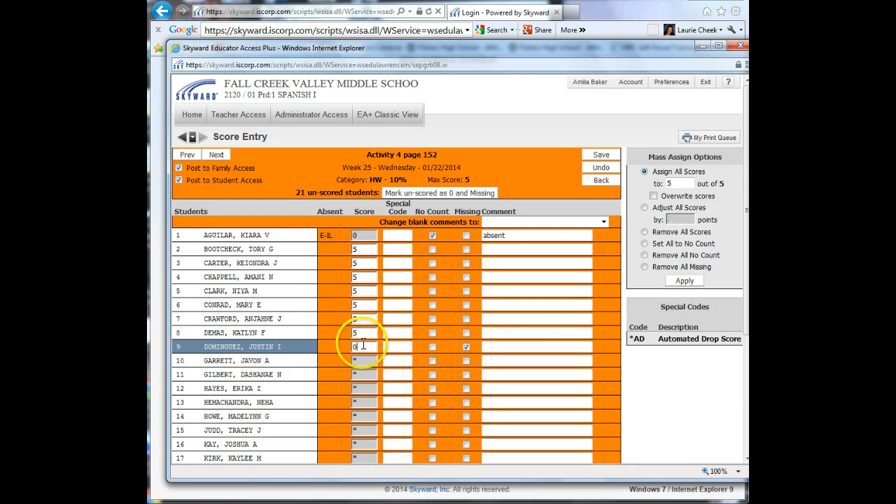
pyautogui.click(466, 347)
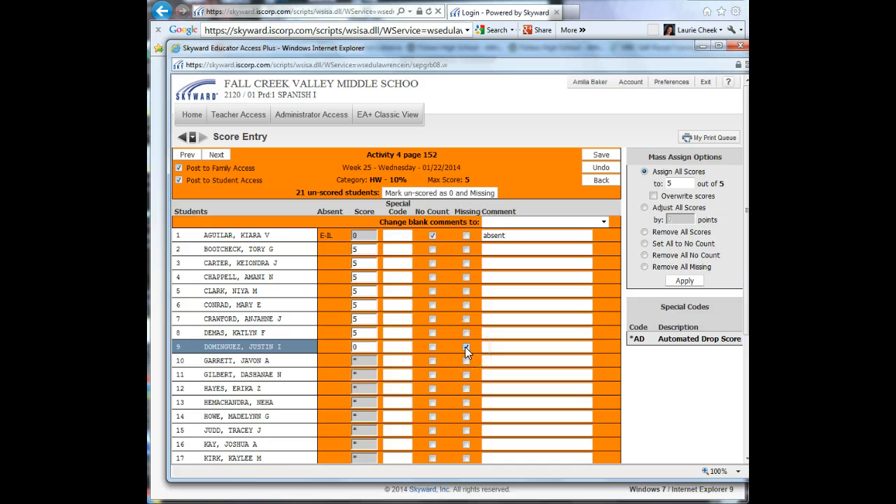
pyautogui.scroll(-3)
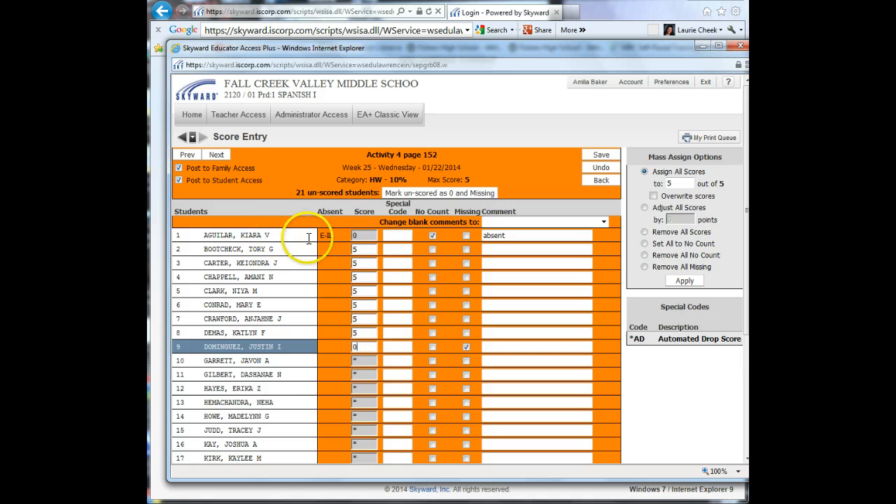
pyautogui.scroll(-3)
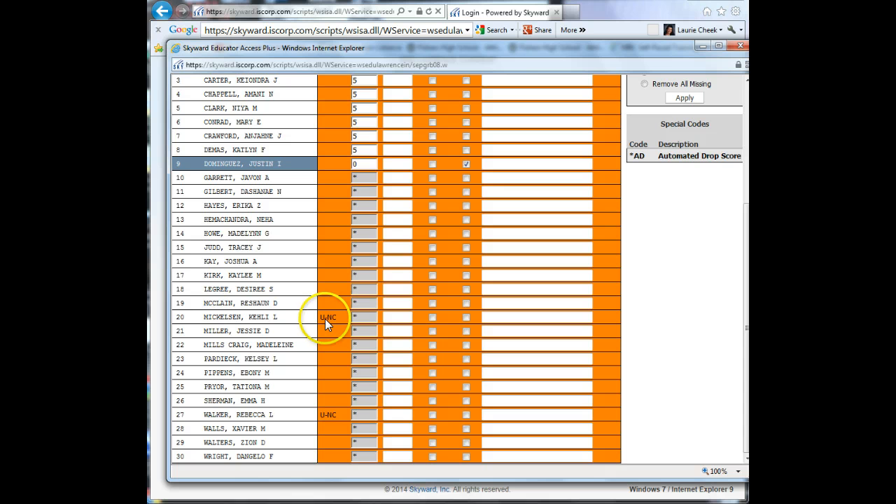
pyautogui.moveTo(327, 317)
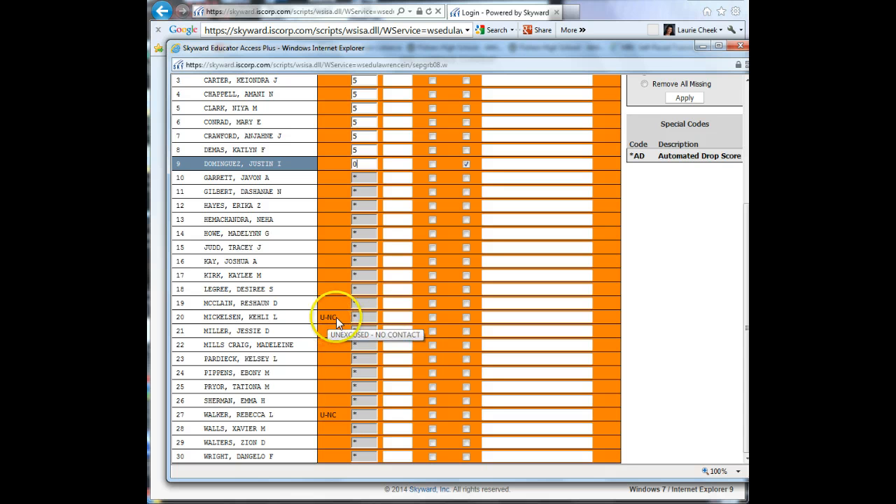
pyautogui.click(432, 317)
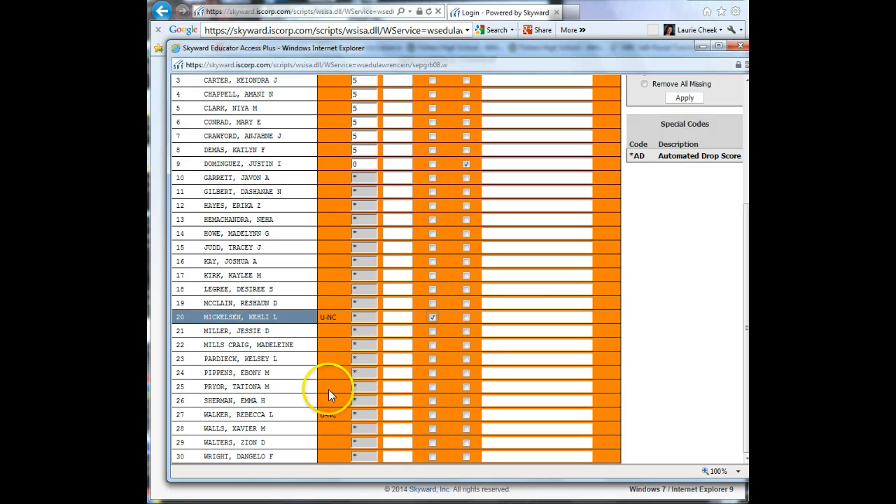
pyautogui.scroll(3)
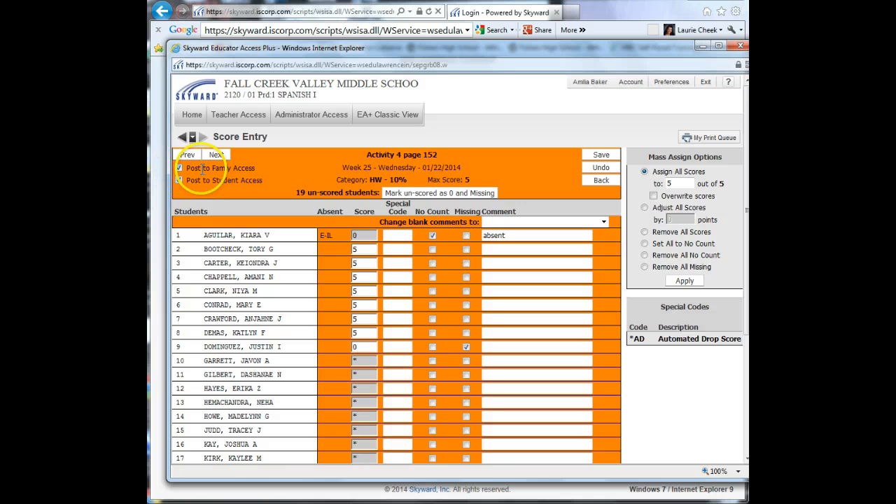
# Undo all Activity 4 score entries, confirm with OK, and go back to the gradebook.
pyautogui.click(179, 180)
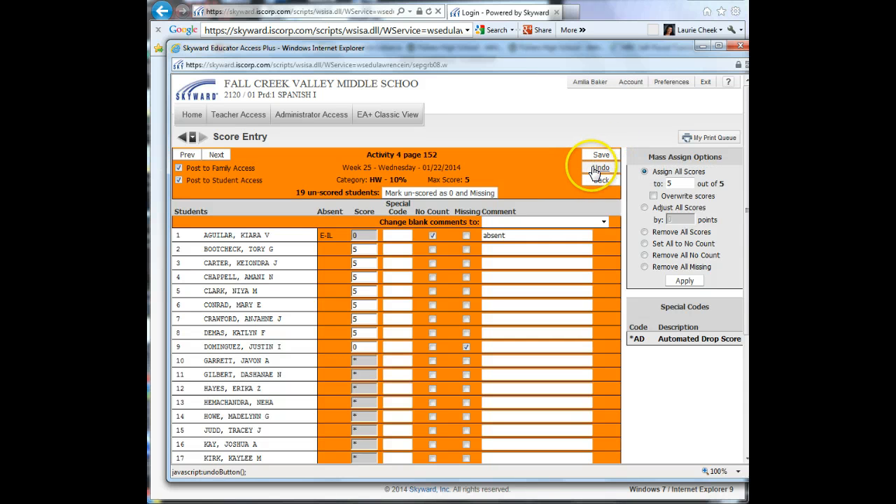
pyautogui.click(599, 168)
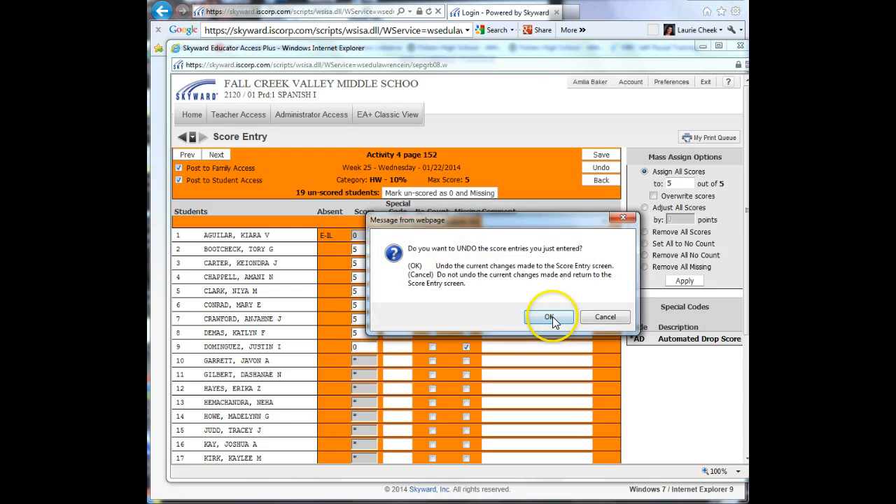
pyautogui.click(549, 317)
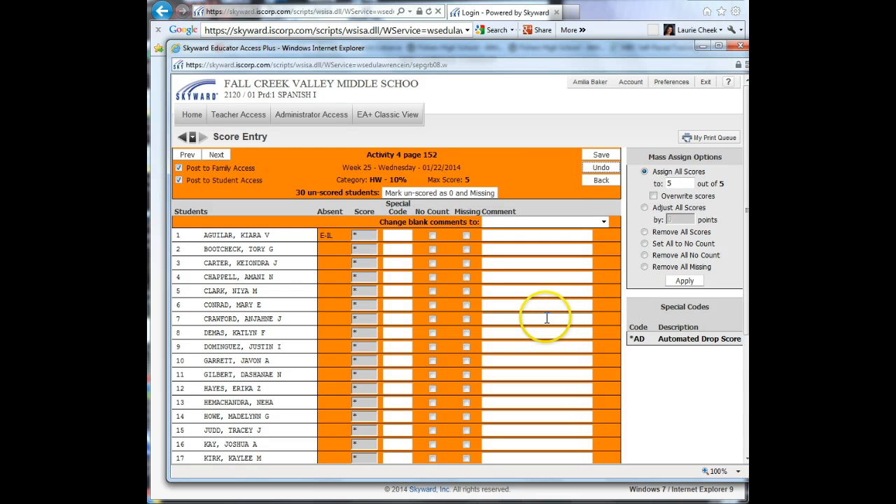
pyautogui.click(600, 181)
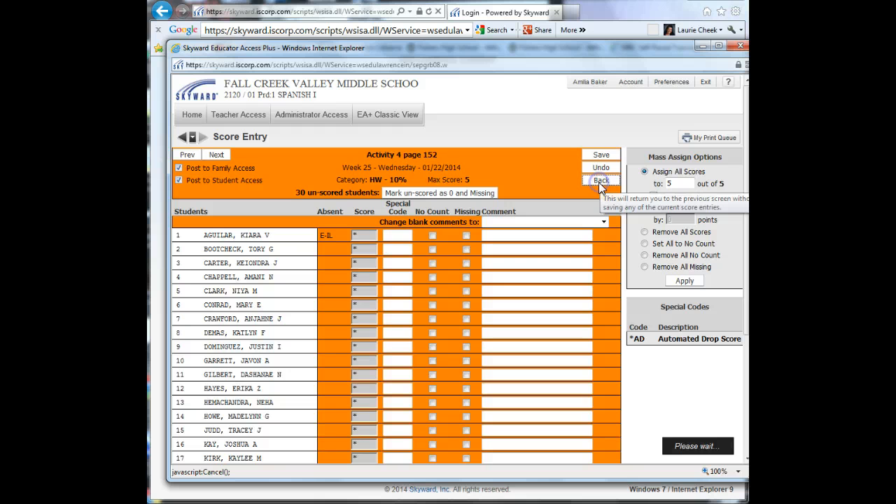
pyautogui.click(600, 181)
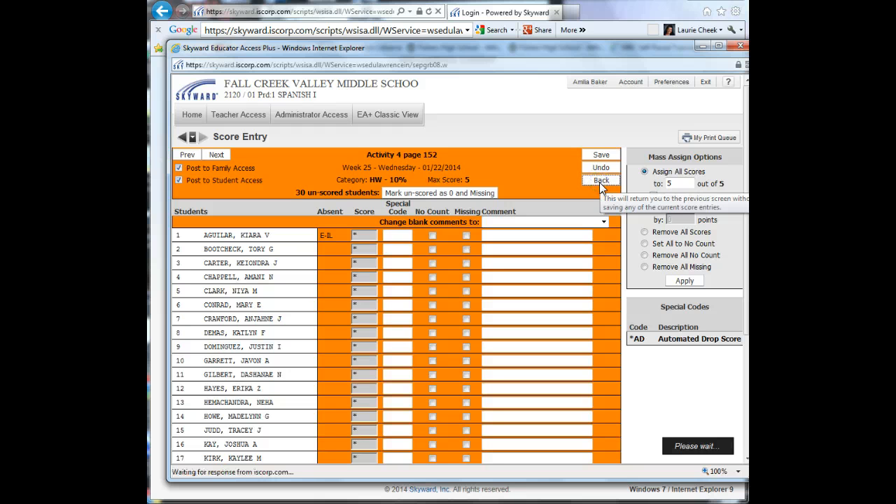
pyautogui.click(600, 180)
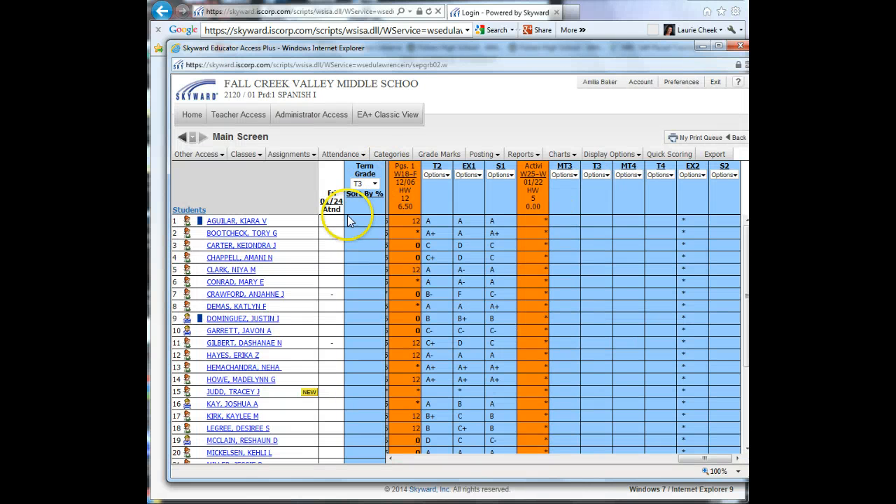
# Switch to 2120/02 period 3 Spanish I and scroll right to the newest assignments.
pyautogui.click(243, 154)
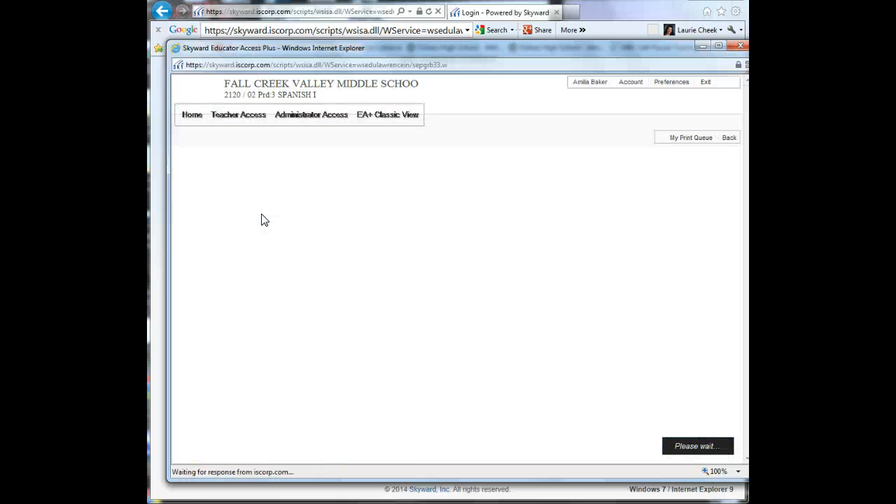
pyautogui.click(256, 214)
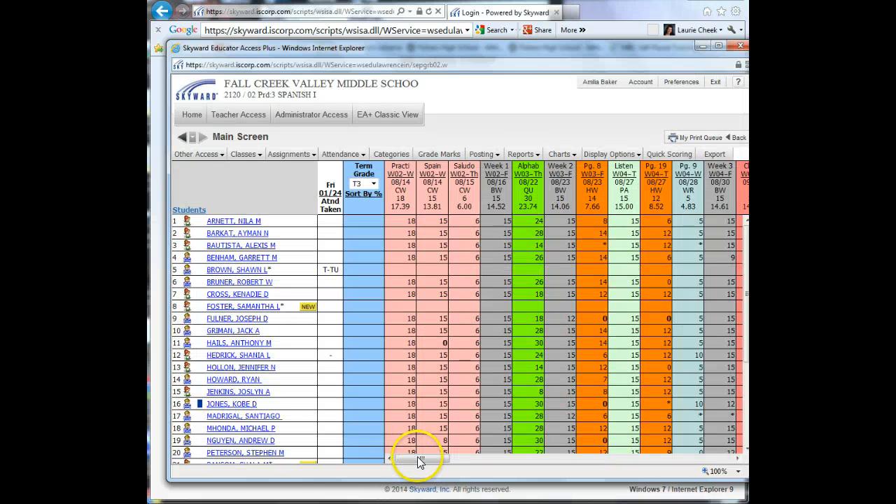
pyautogui.moveTo(420, 458); pyautogui.dragTo(630, 458)
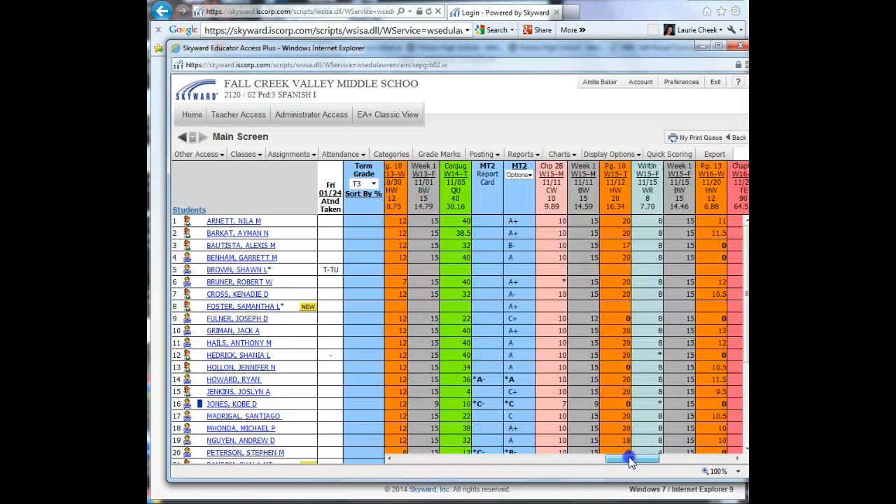
pyautogui.moveTo(630, 459); pyautogui.dragTo(689, 458)
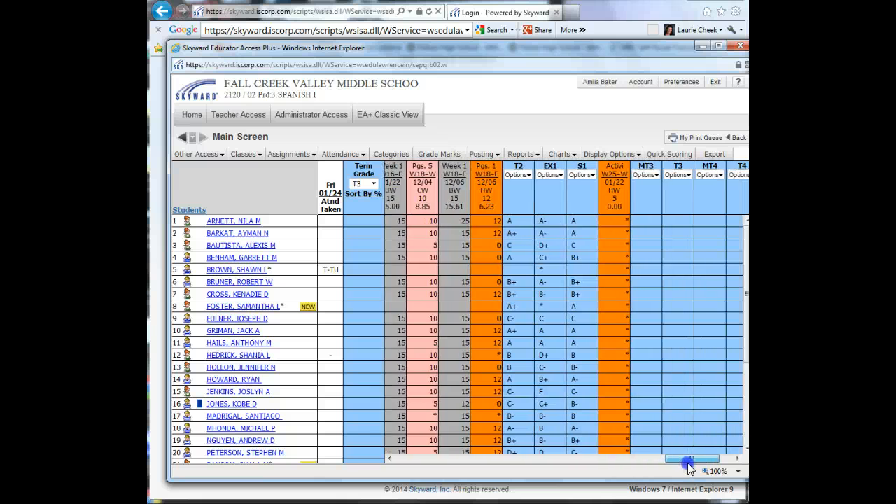
pyautogui.moveTo(692, 459); pyautogui.dragTo(707, 459)
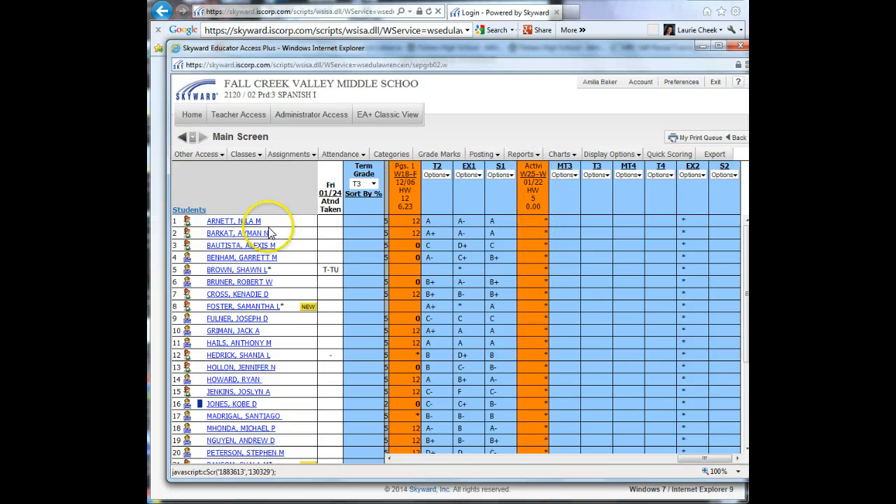
pyautogui.moveTo(546, 222)
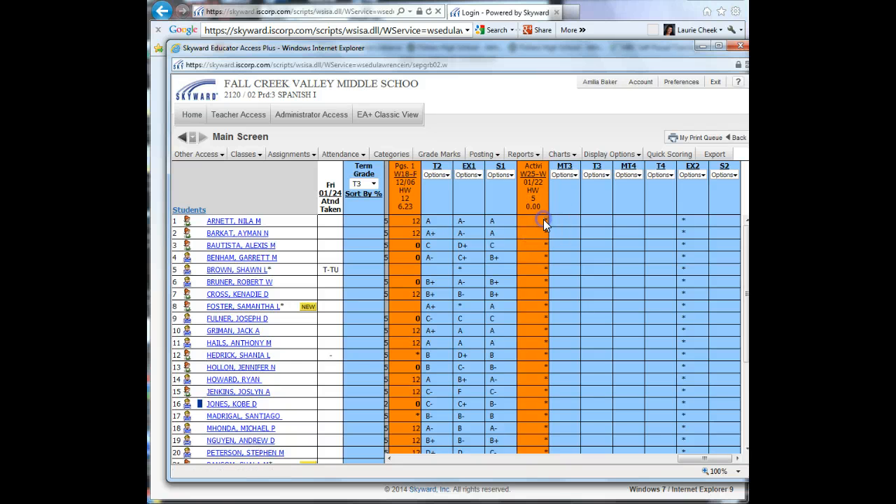
# On Activity 4 page 152, mark student 17 No Count and student 3 as a missing zero.
pyautogui.click(533, 220)
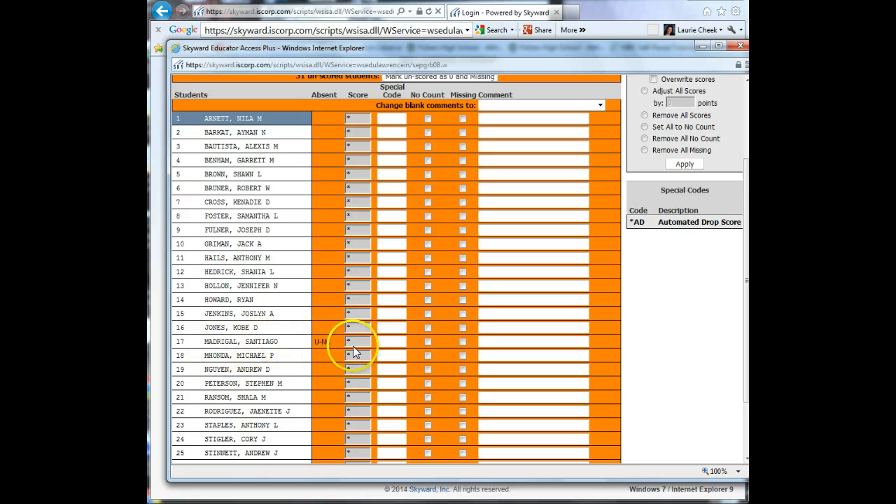
pyautogui.click(428, 342)
pyautogui.write('0')
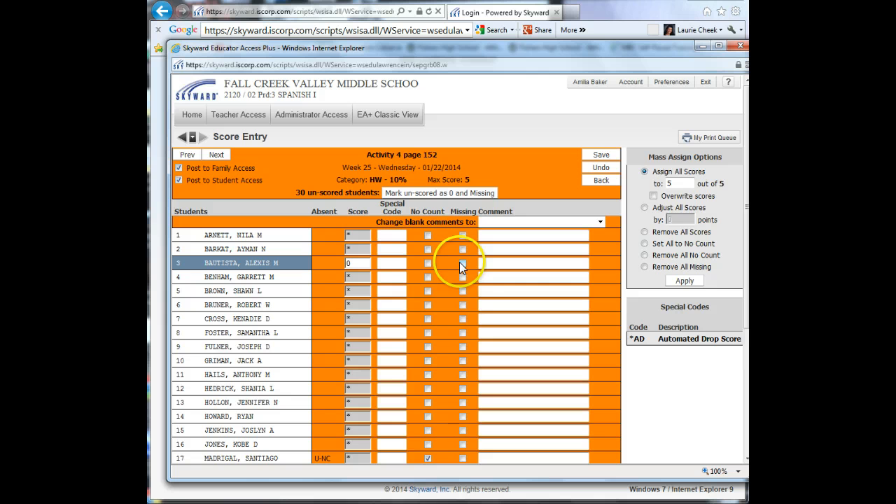
pyautogui.click(462, 263)
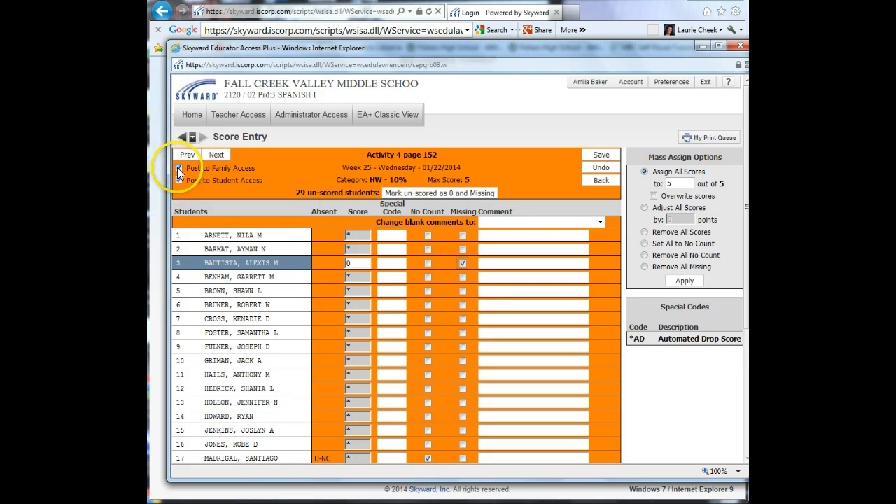
pyautogui.click(179, 168)
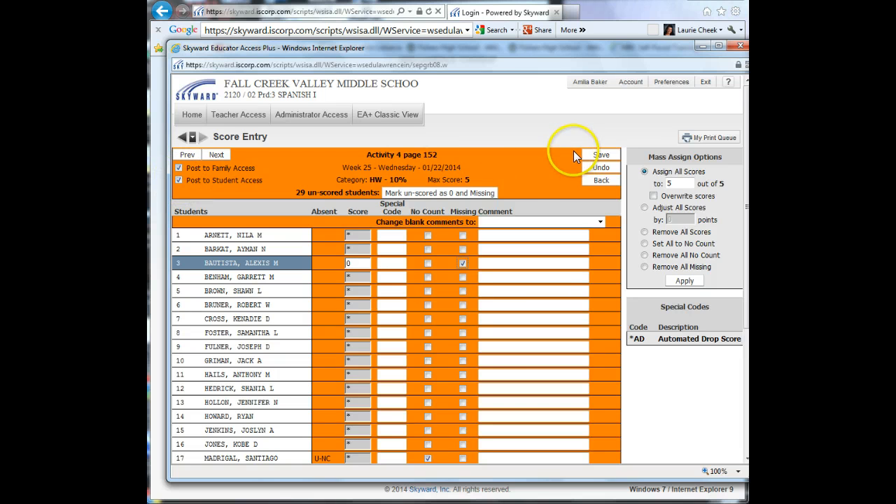
pyautogui.moveTo(600, 180)
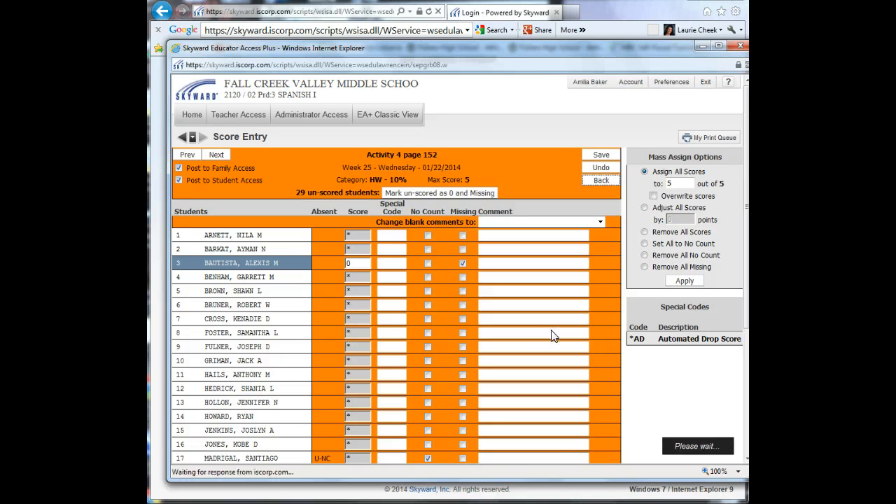
pyautogui.click(600, 180)
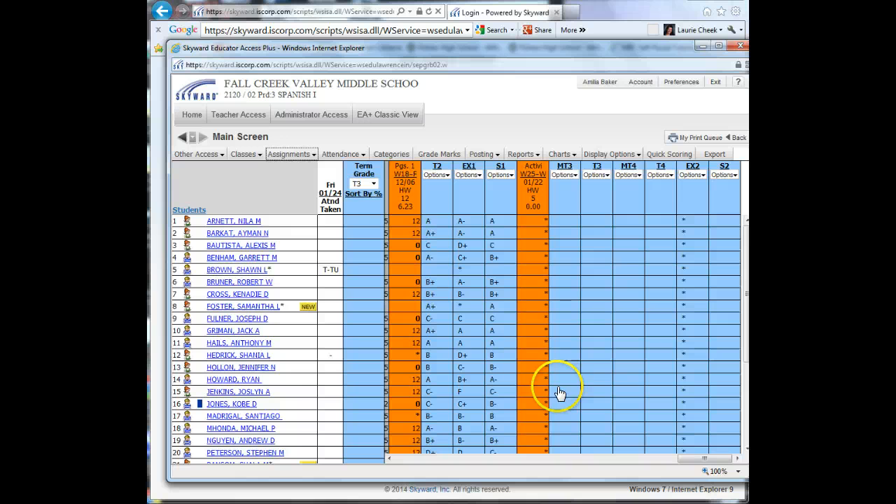
# Load the 2122-8 / 01 Prd 7 SPANISH II gradebook from the Classes menu.
pyautogui.click(243, 154)
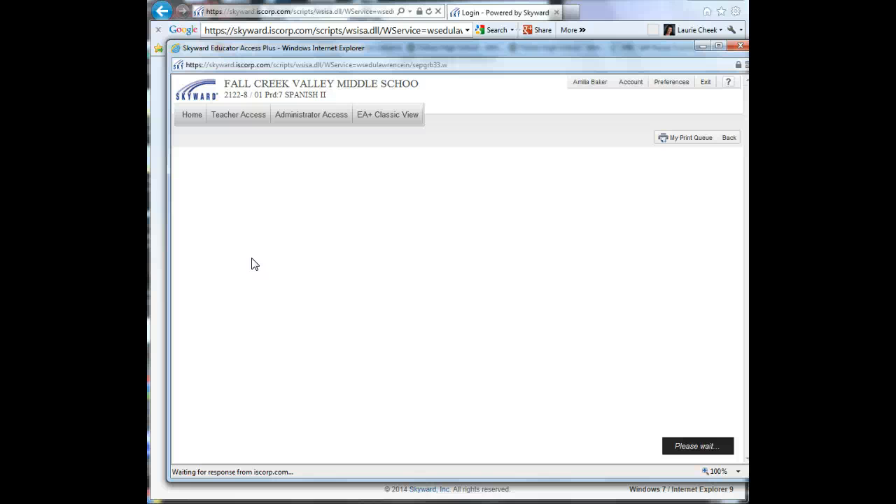
pyautogui.click(254, 263)
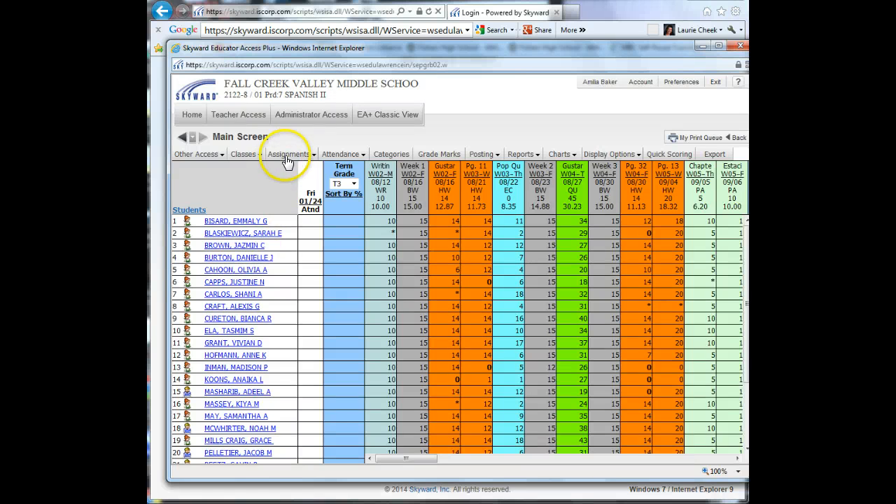
# Add a new HW-category assignment described 'Irreg. Pret. page 142'.
pyautogui.click(288, 154)
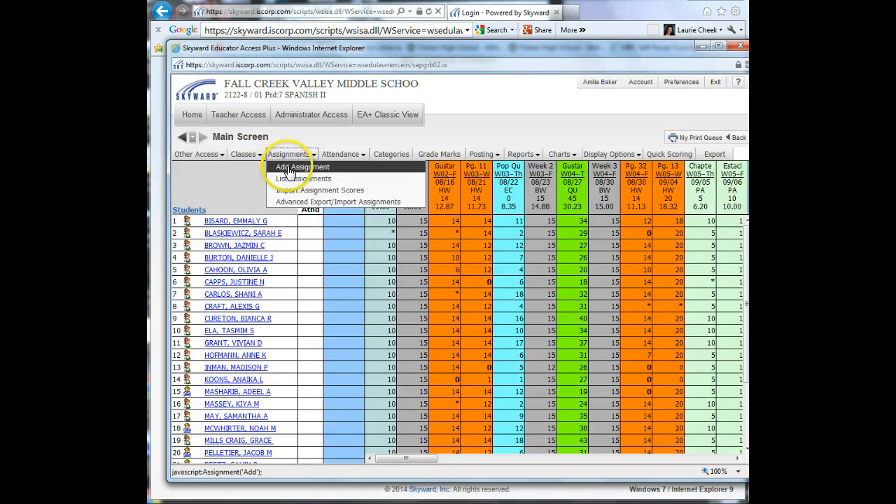
pyautogui.click(300, 167)
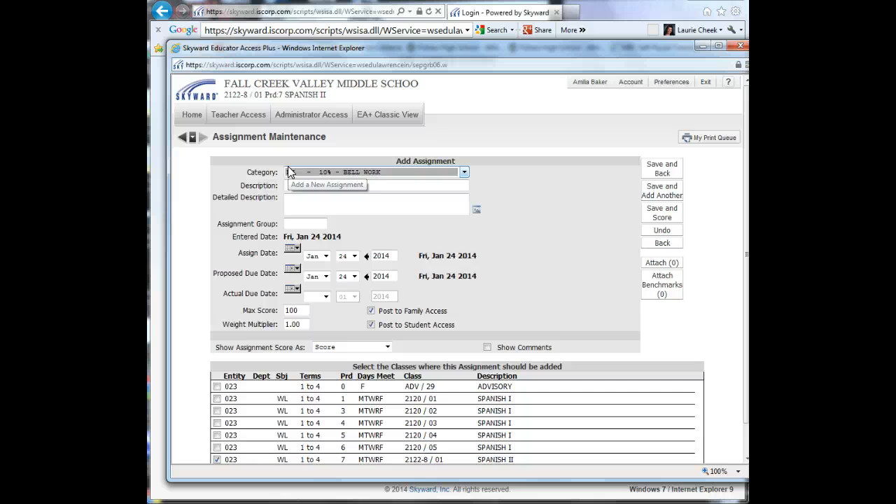
pyautogui.click(463, 172)
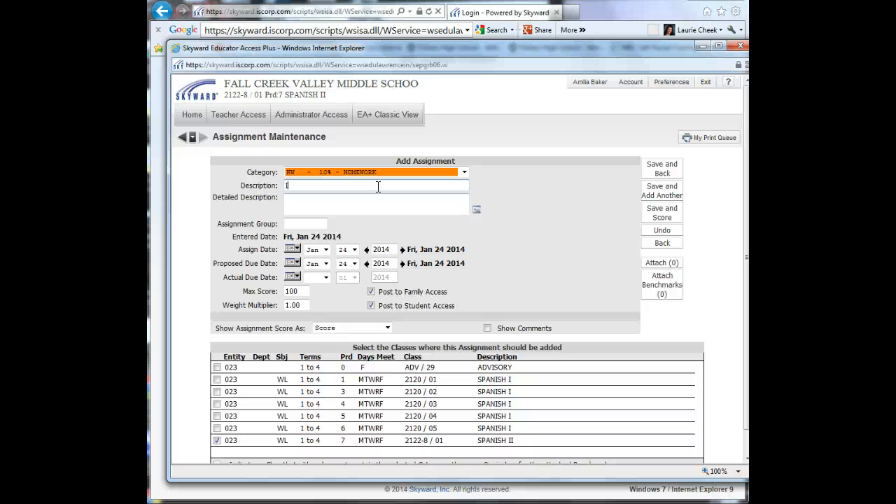
pyautogui.write('Irreg.')
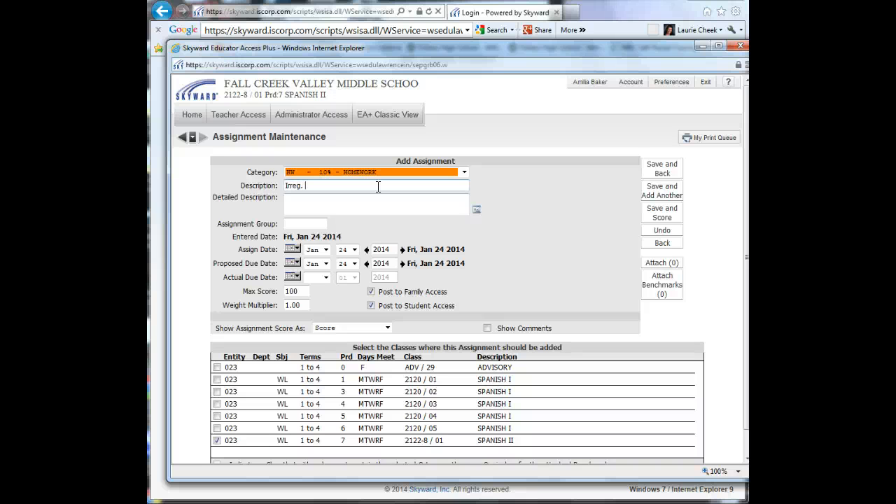
pyautogui.write('Pret.')
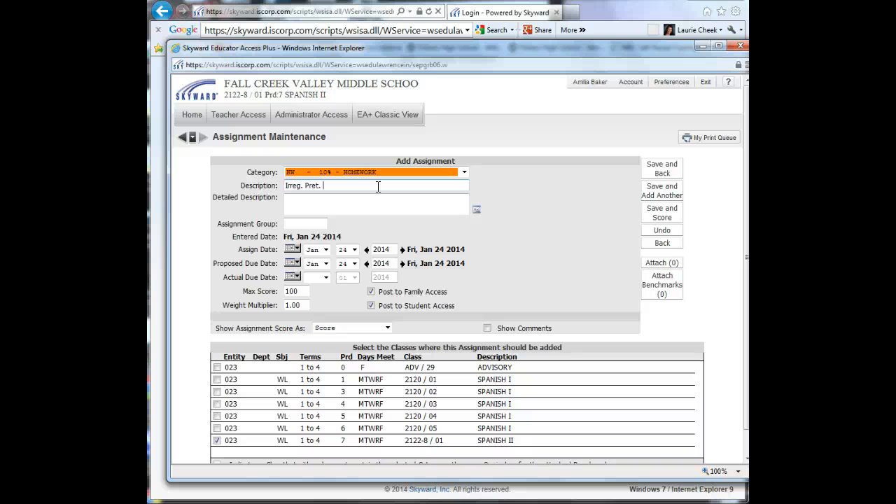
pyautogui.write('page 14')
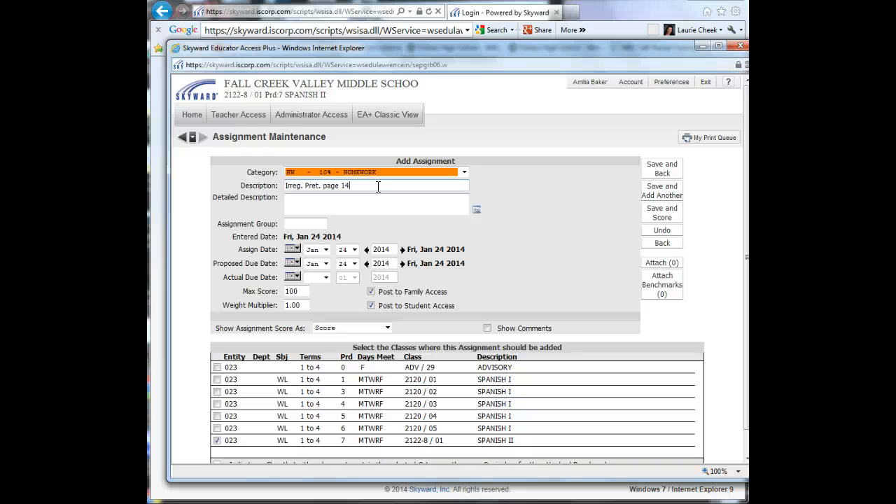
pyautogui.write('2')
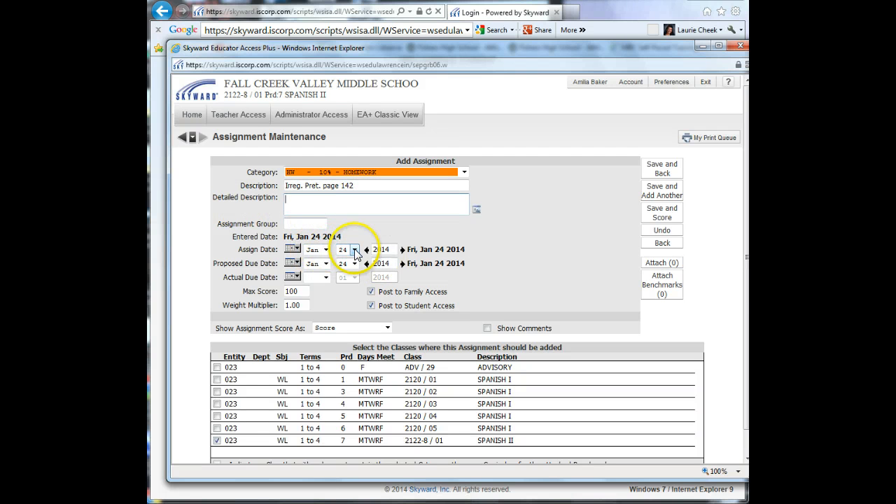
# Set the assign date to Jan 22 and the proposed due date to Jan 23.
pyautogui.click(355, 263)
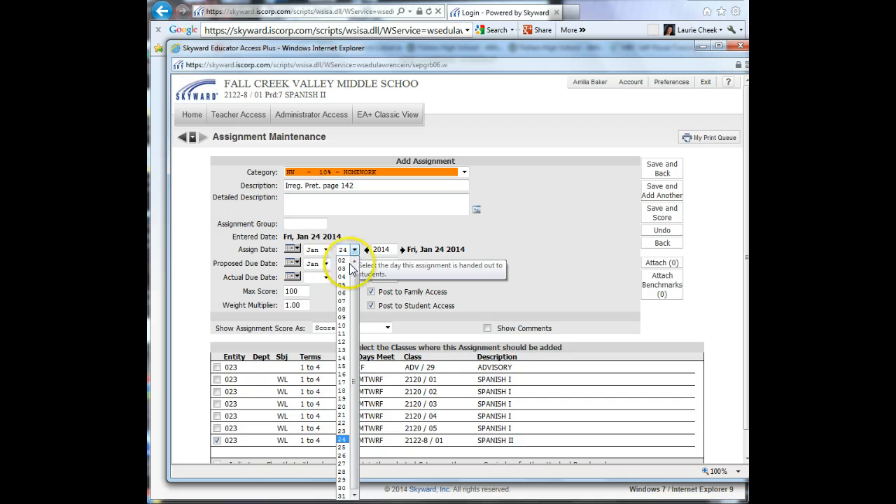
pyautogui.click(341, 264)
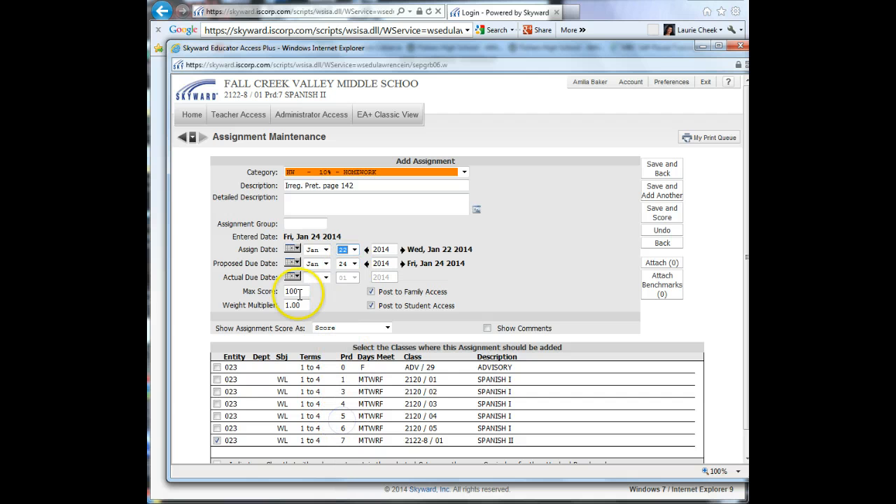
pyautogui.click(353, 264)
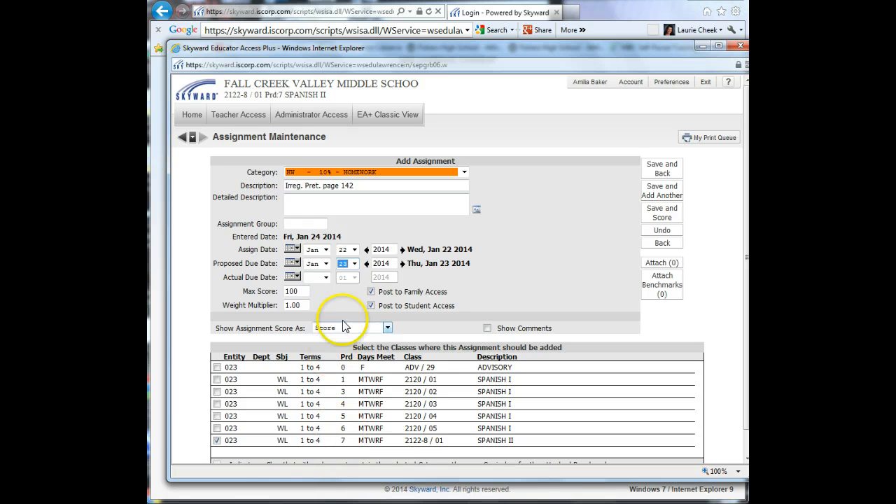
pyautogui.click(370, 305)
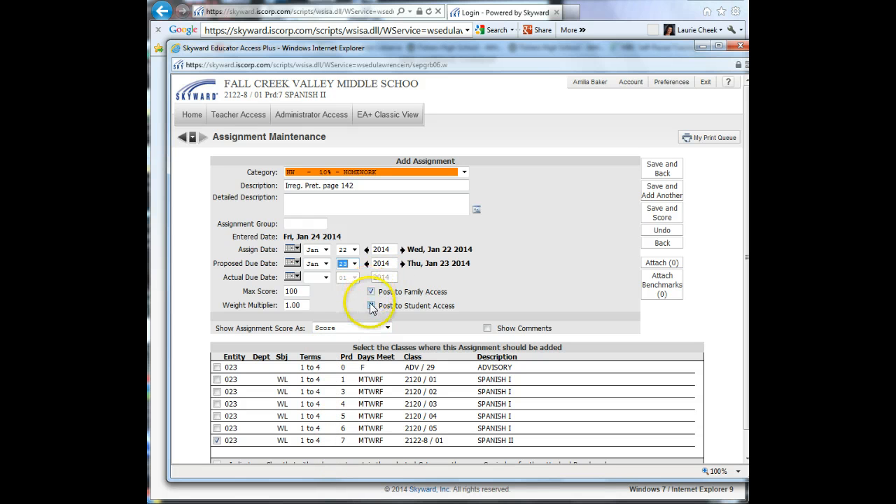
pyautogui.click(372, 306)
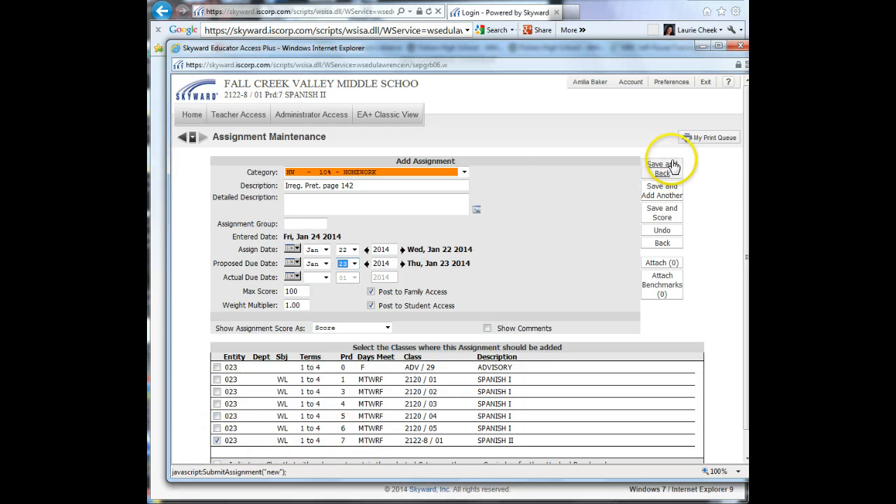
# Save the Irreg. Pret. page 142 homework and go to its Score Entry sheet.
pyautogui.click(661, 168)
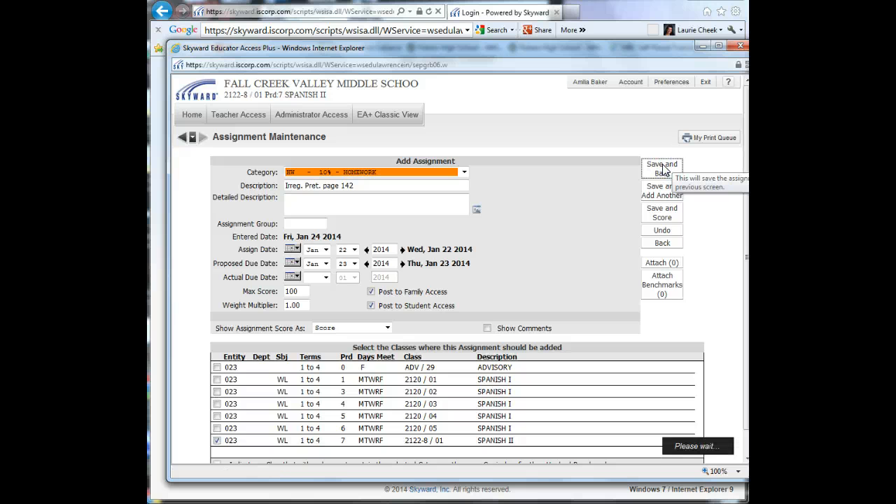
pyautogui.click(661, 168)
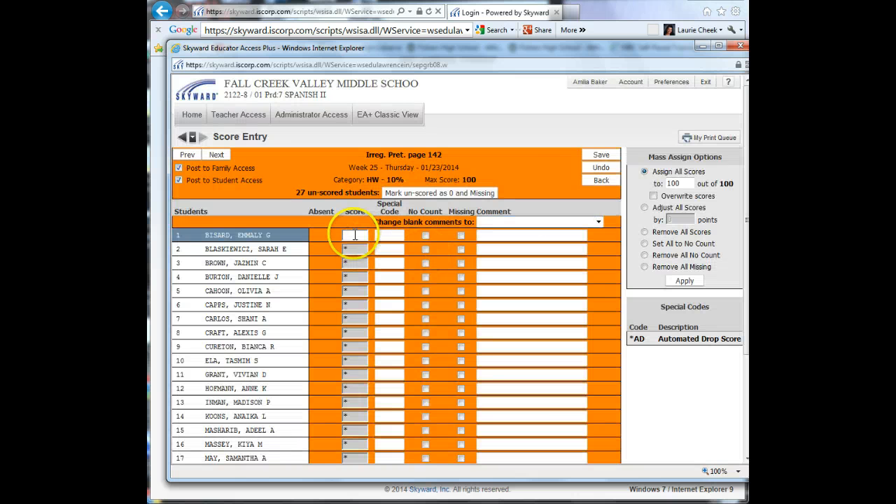
# Scroll the Irreg. Pret. page 142 score entry and work on the first student's row.
pyautogui.scroll(-3)
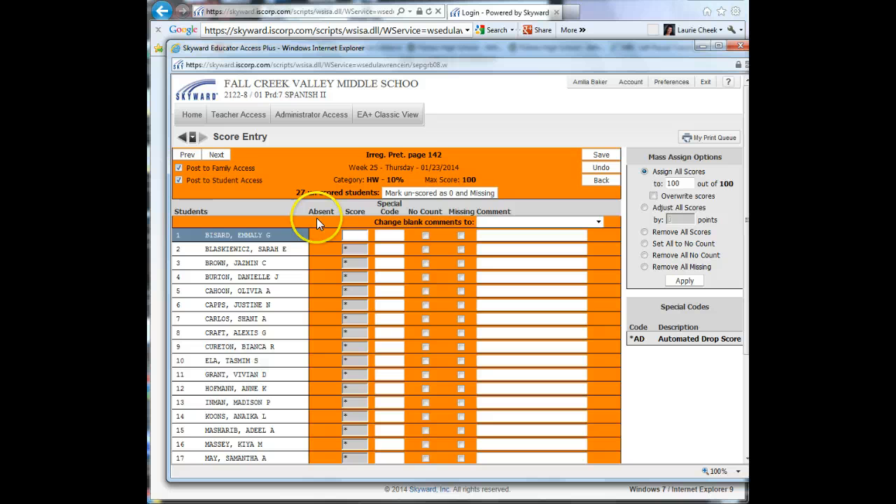
pyautogui.click(356, 235)
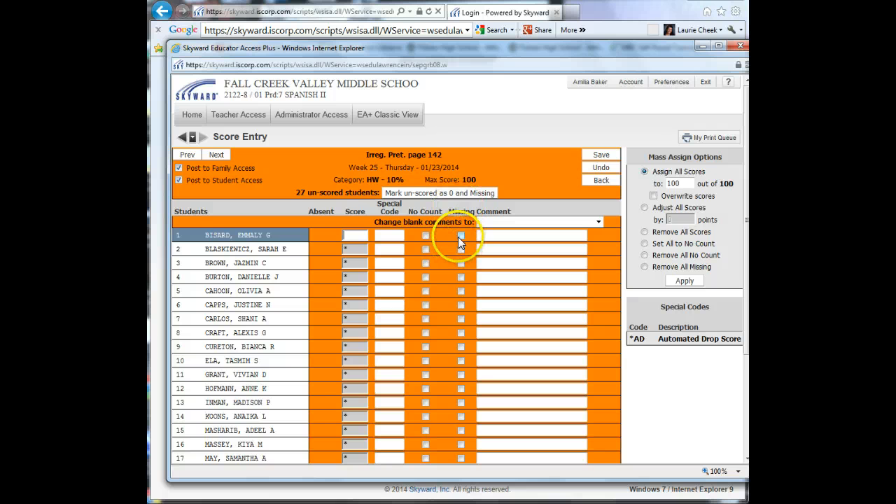
pyautogui.click(488, 234)
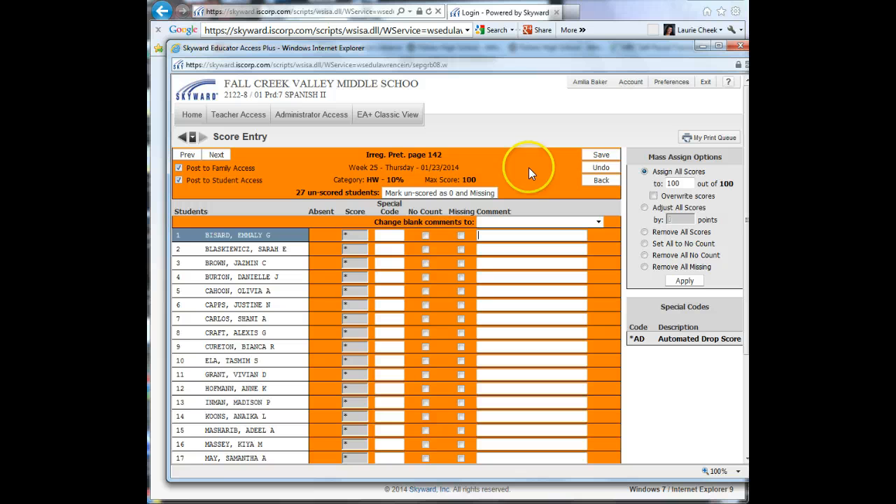
pyautogui.moveTo(600, 155)
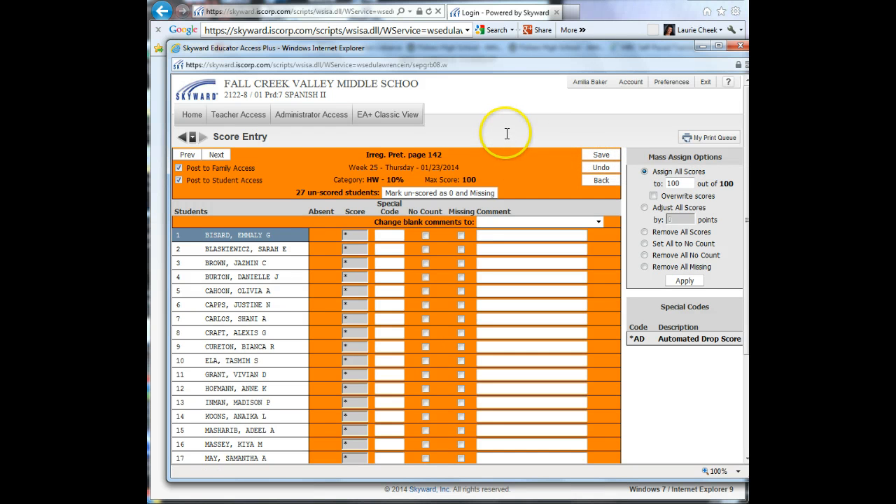
pyautogui.moveTo(512, 131)
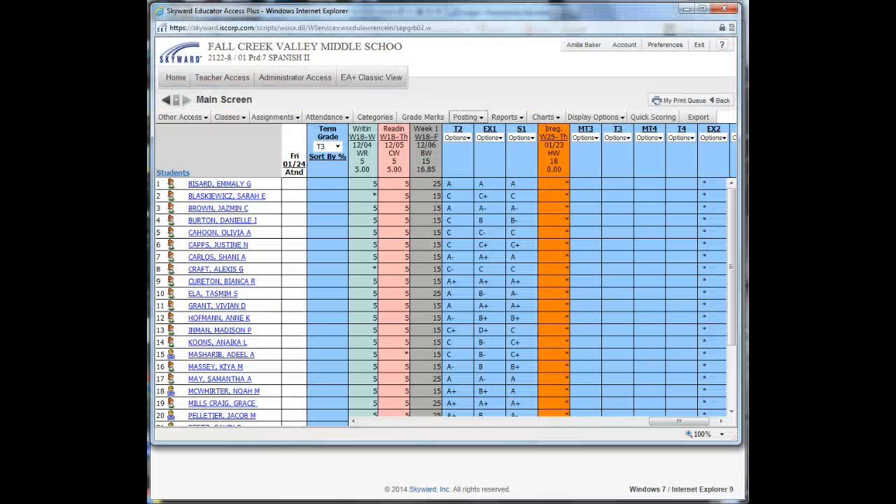
pyautogui.moveTo(662, 420)
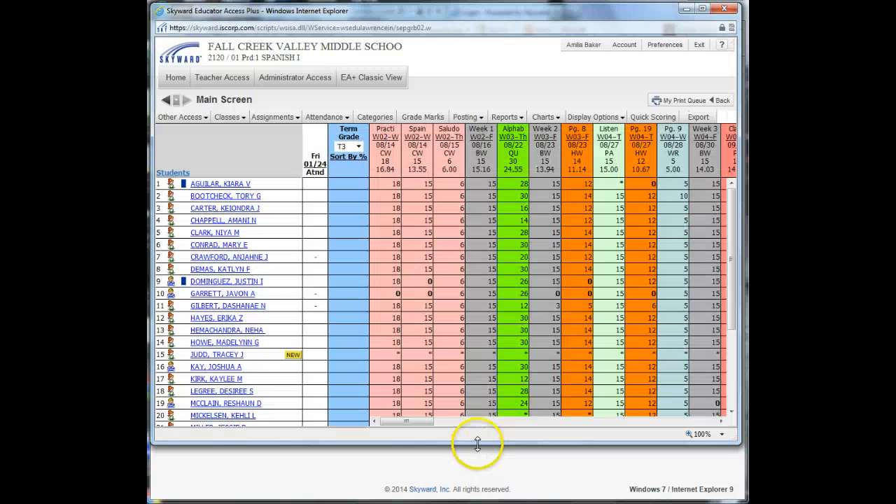
# Scroll the Spanish I gradebook right to the newest homework column, due 01/23.
pyautogui.moveTo(405, 420); pyautogui.dragTo(444, 421)
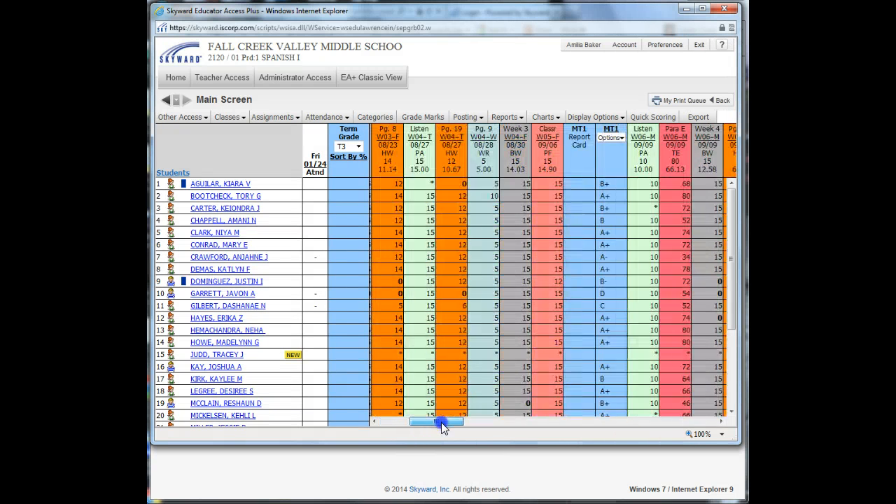
pyautogui.moveTo(438, 420); pyautogui.dragTo(591, 421)
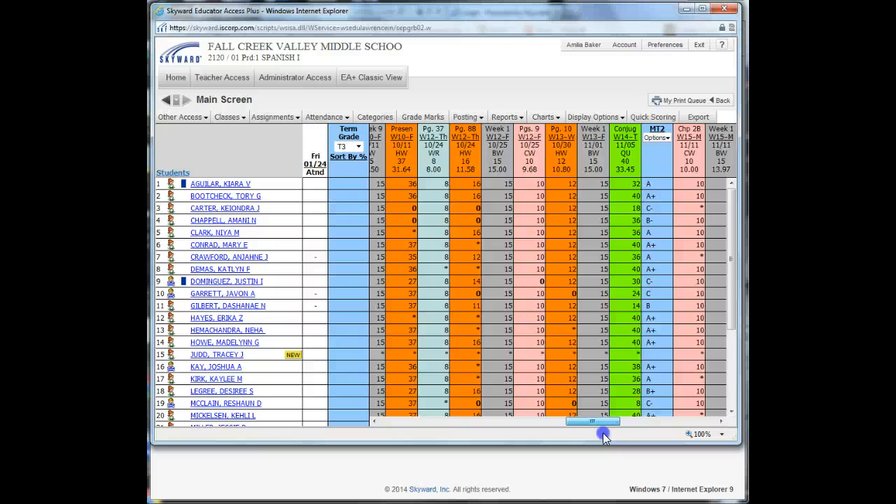
pyautogui.moveTo(605, 420); pyautogui.dragTo(679, 421)
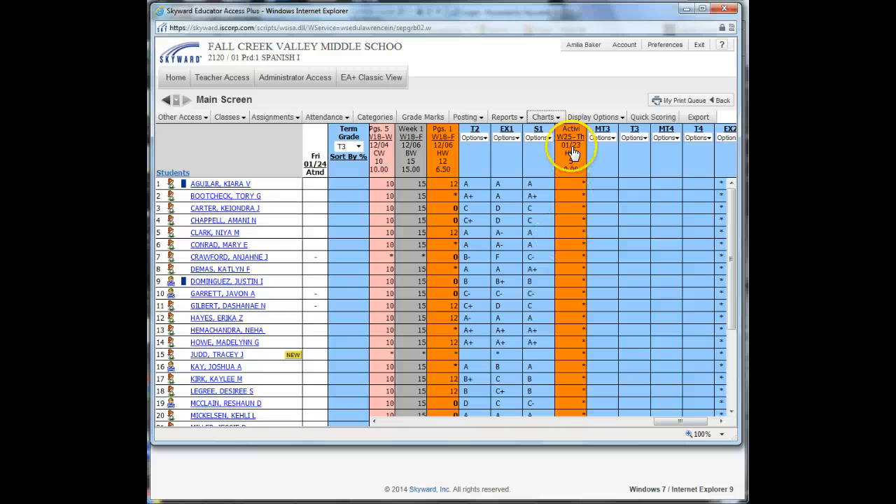
# Open Assignment Options for Activity 4 page 152 and choose Edit.
pyautogui.click(571, 137)
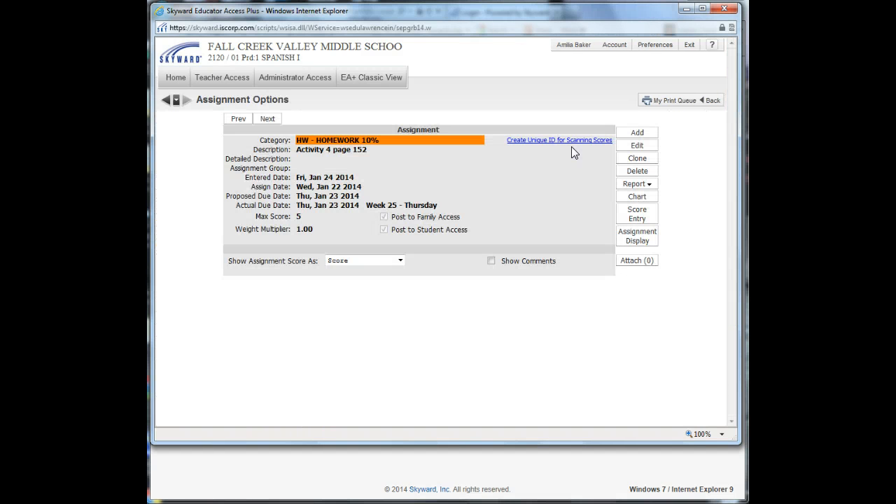
pyautogui.click(637, 145)
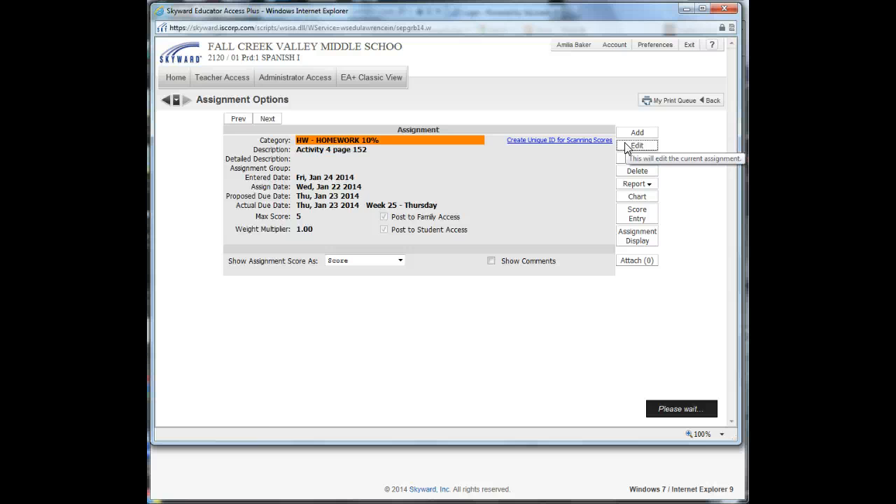
pyautogui.click(635, 146)
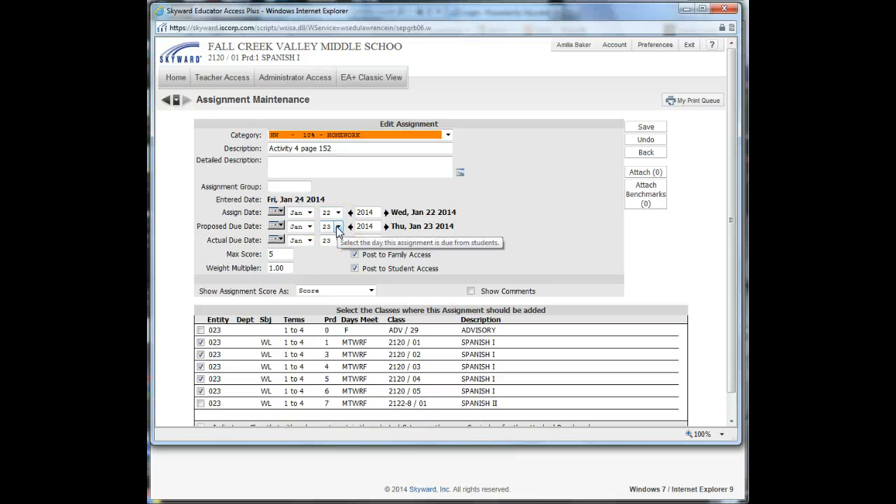
# Set the proposed and actual due dates to Jan 23 and the max score to 5.
pyautogui.click(339, 226)
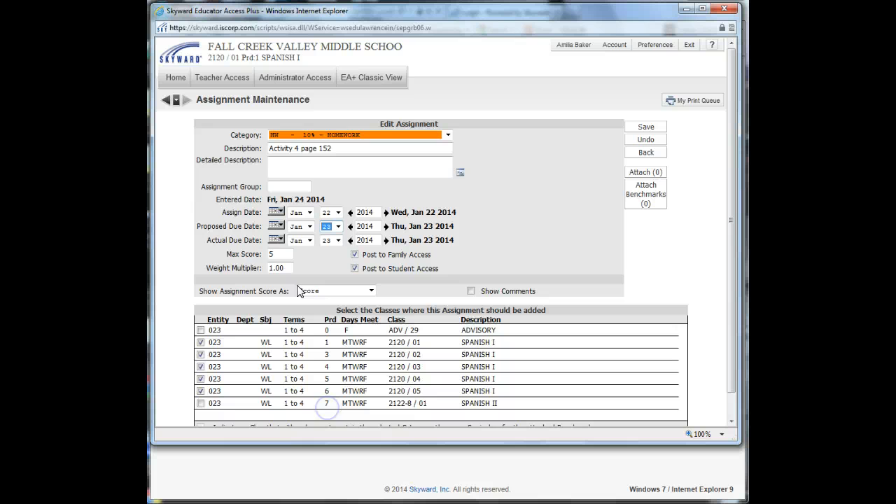
pyautogui.click(338, 240)
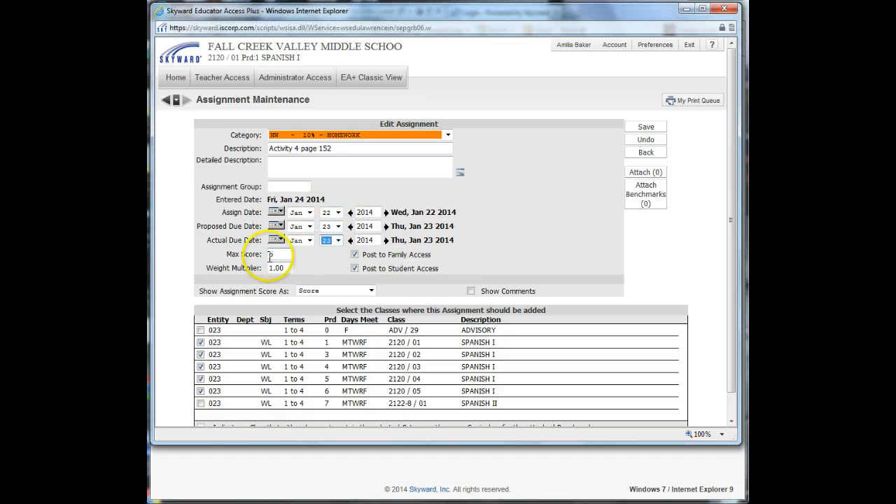
pyautogui.write('5')
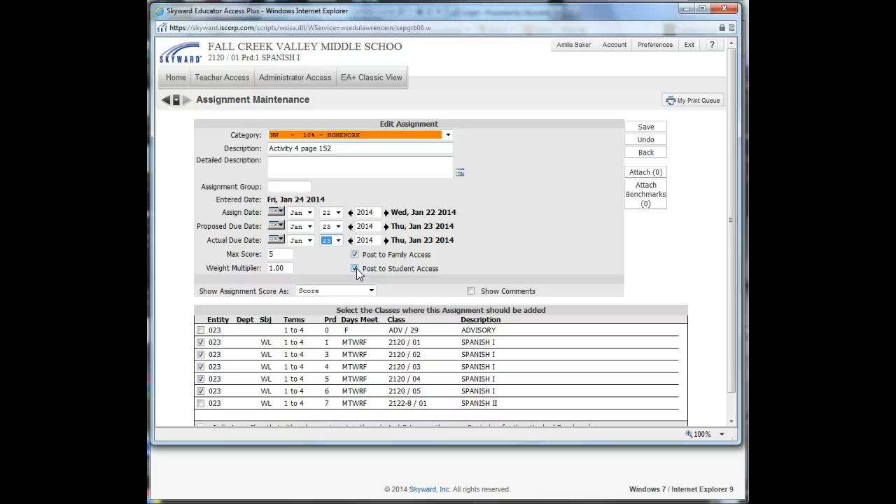
pyautogui.click(358, 268)
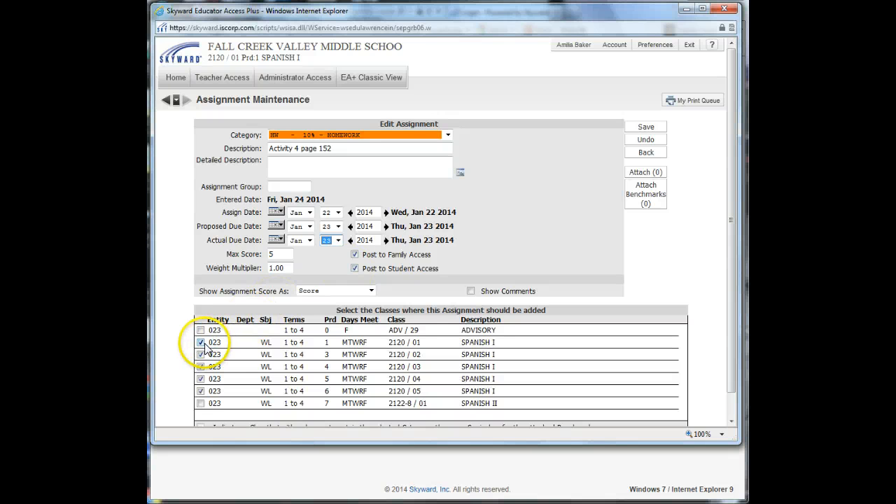
pyautogui.click(200, 354)
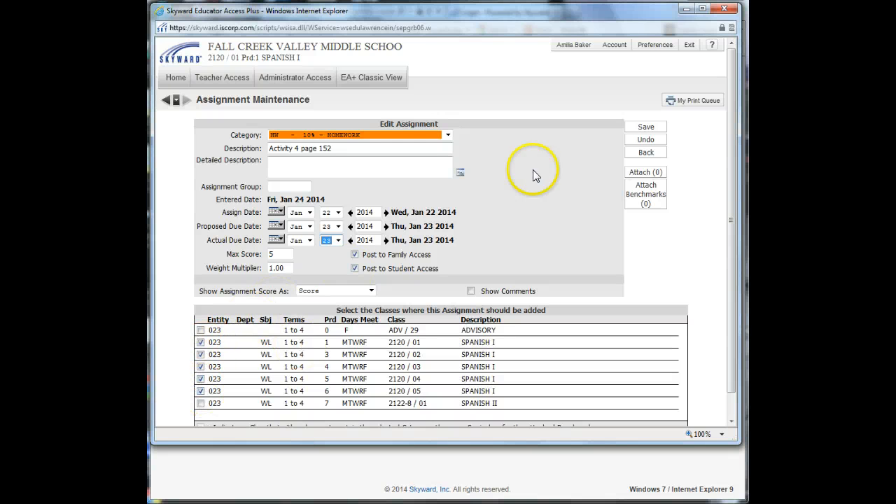
# Save the corrected Activity 4 page 152 assignment.
pyautogui.click(645, 126)
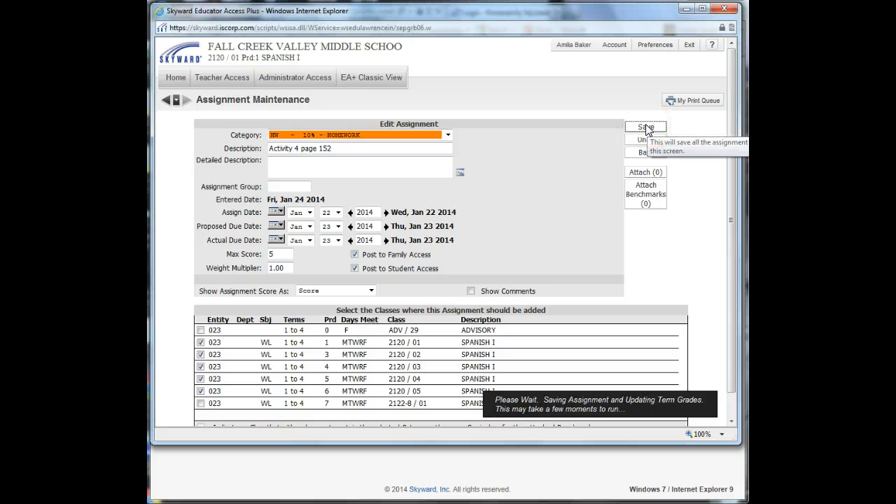
pyautogui.click(645, 128)
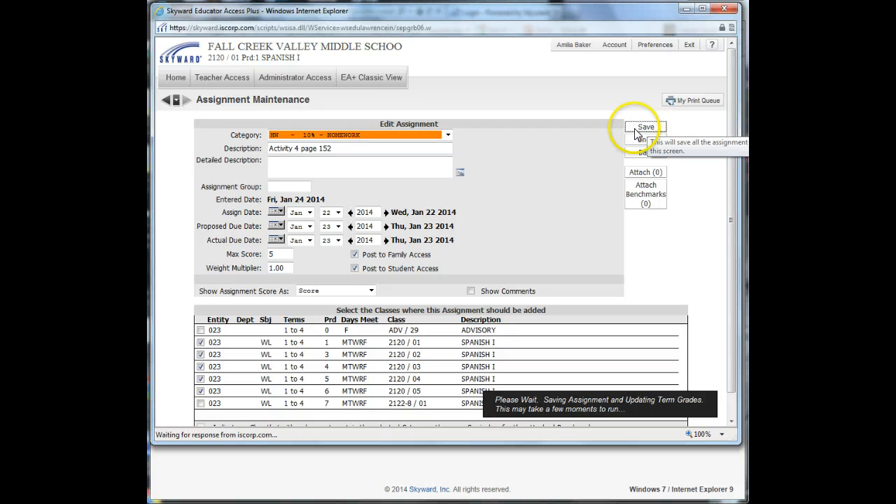
pyautogui.click(645, 127)
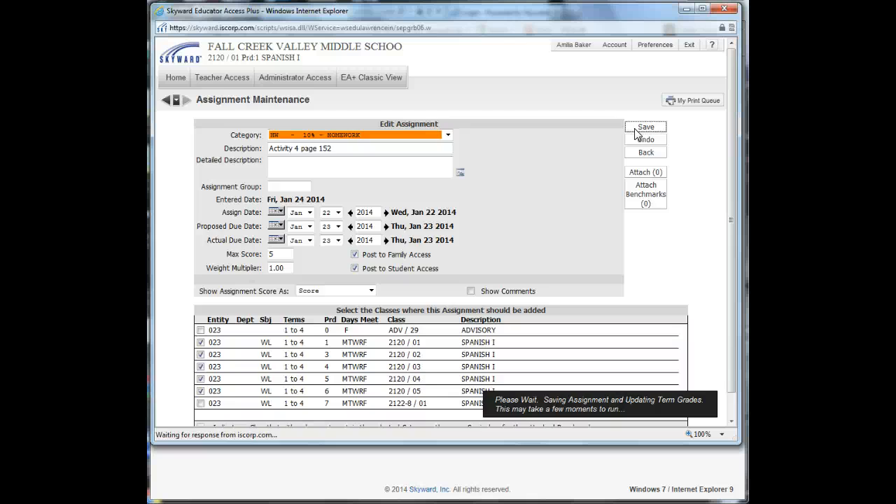
pyautogui.click(645, 126)
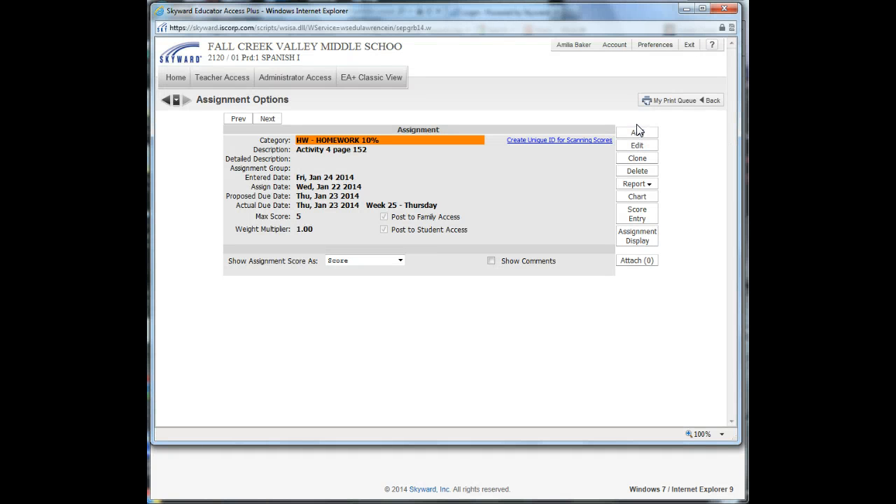
# Go back from Assignment Options to the period 1 Spanish I gradebook.
pyautogui.click(711, 100)
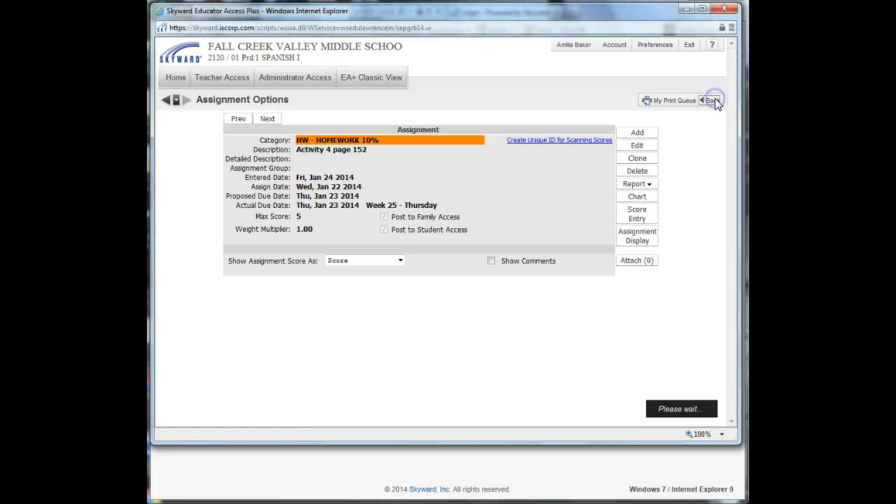
pyautogui.click(711, 100)
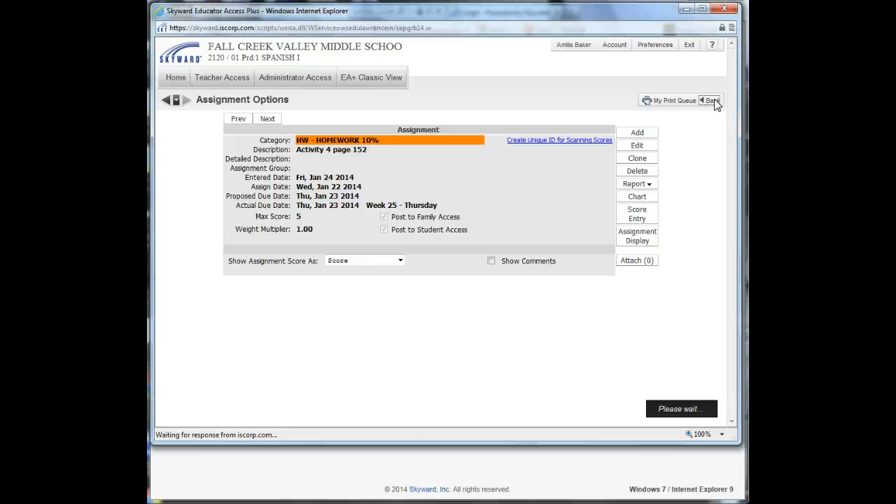
pyautogui.click(712, 100)
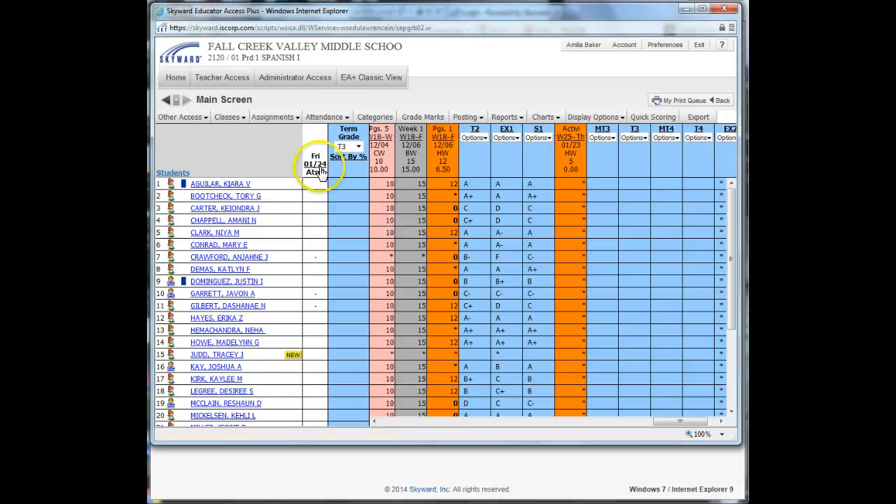
pyautogui.click(272, 117)
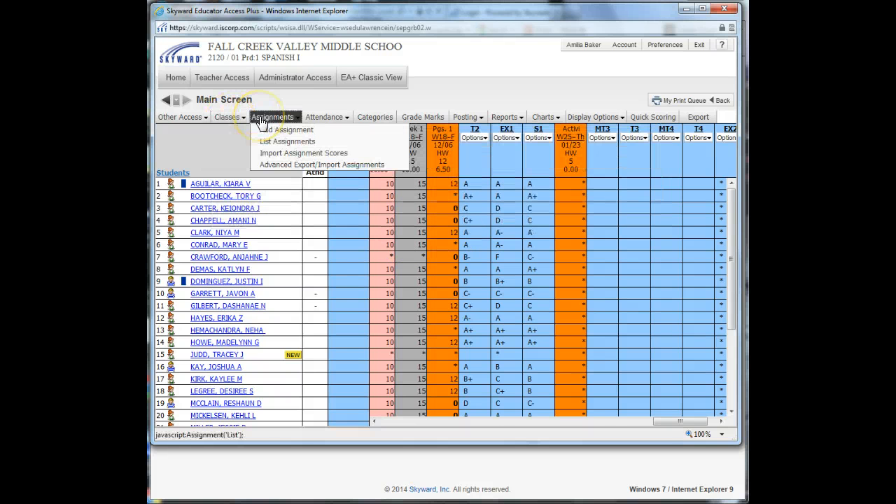
# Load class 2122-8/01 Spanish II and edit the Irreg. Pret. page 142 homework.
pyautogui.click(227, 117)
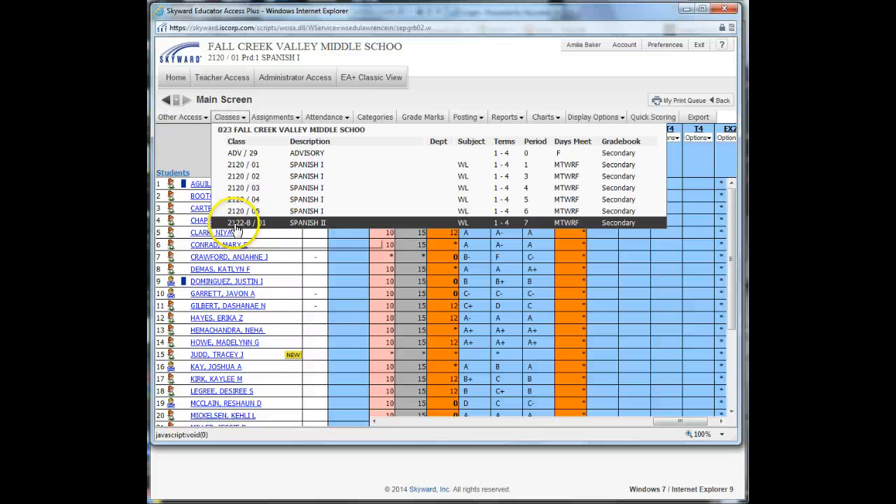
pyautogui.click(244, 222)
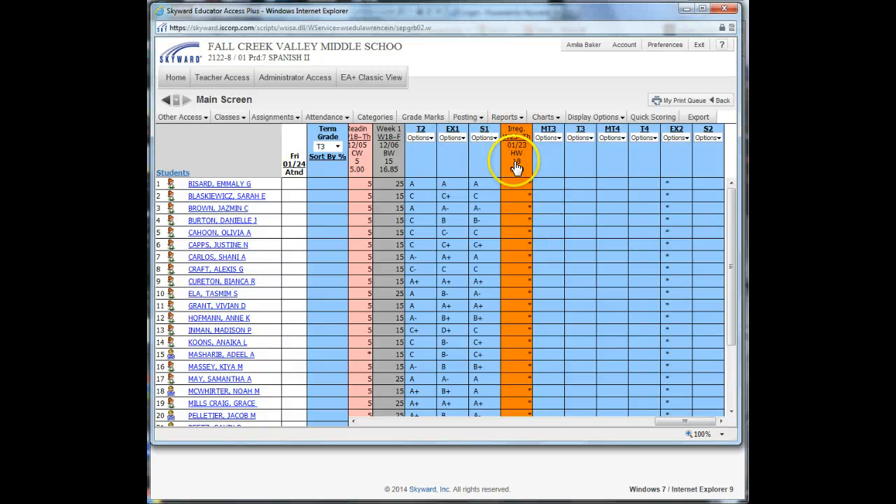
pyautogui.click(516, 136)
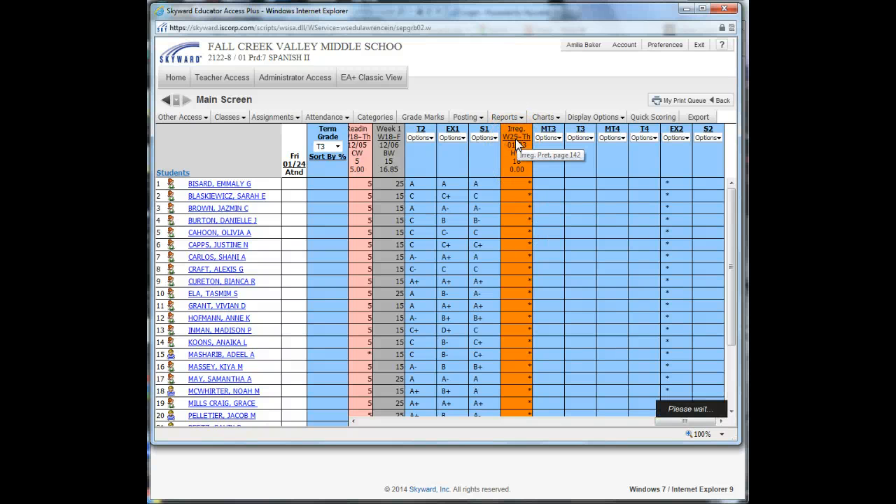
pyautogui.click(516, 137)
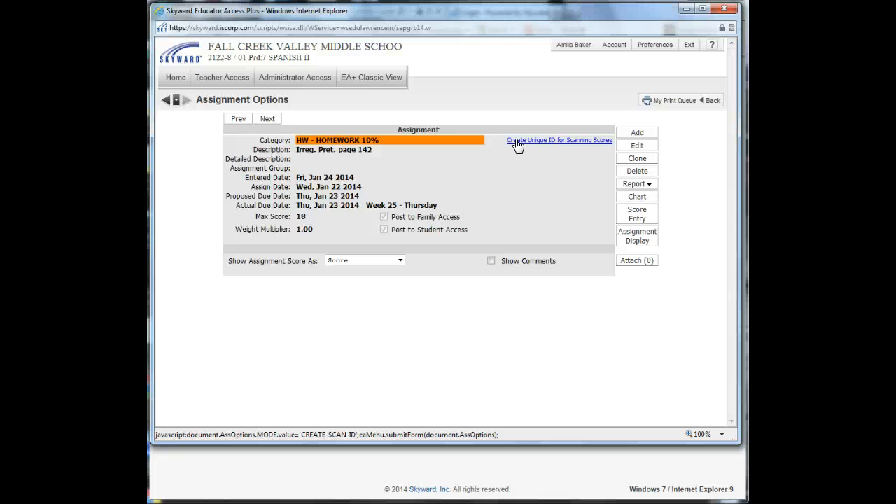
pyautogui.moveTo(629, 116)
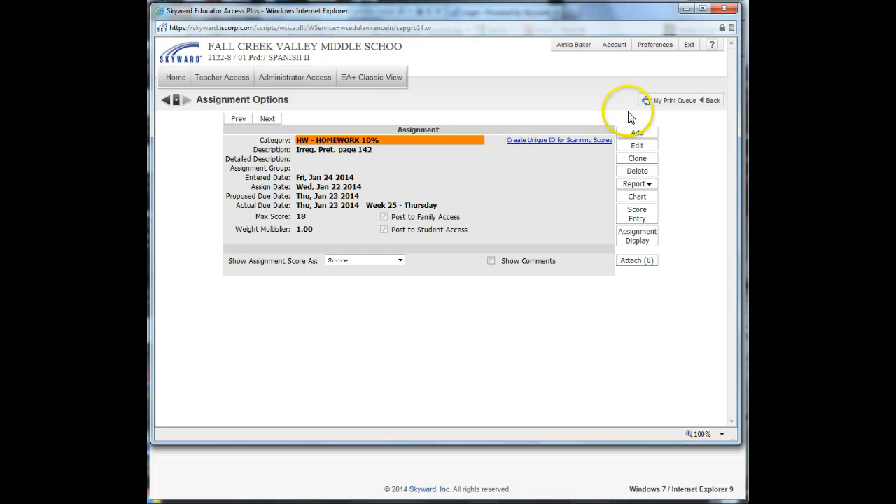
pyautogui.click(636, 145)
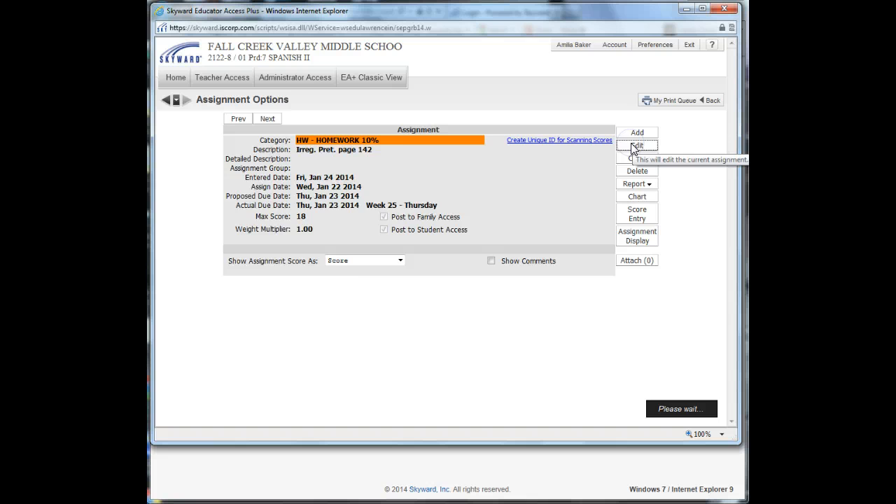
# Set Irreg. Pret. page 142 max score to 18, keep Spanish II checked, and save.
pyautogui.click(636, 146)
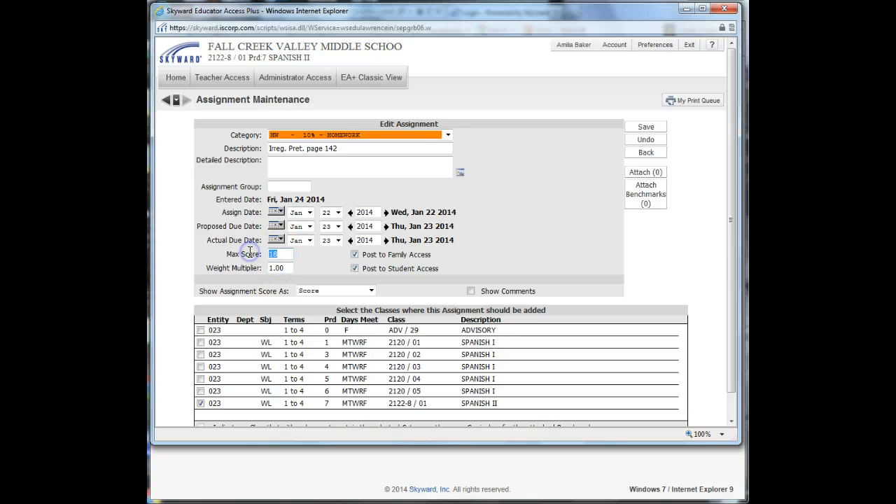
pyautogui.write('100')
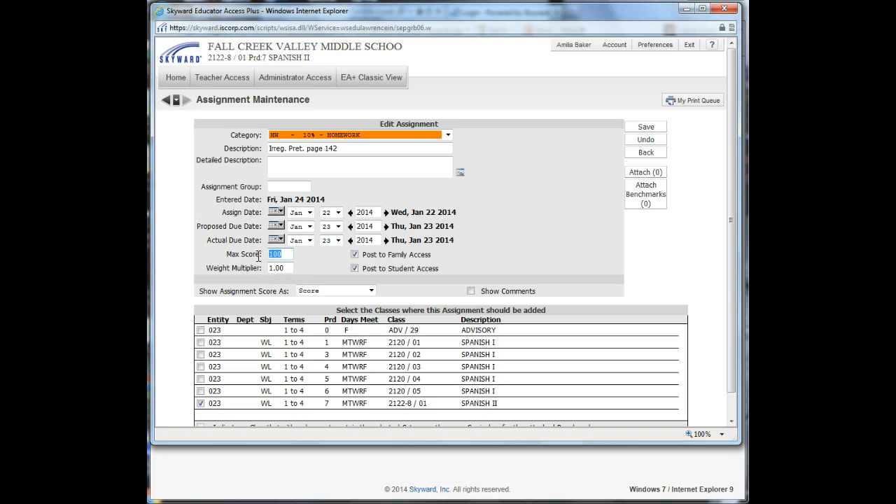
pyautogui.write('18')
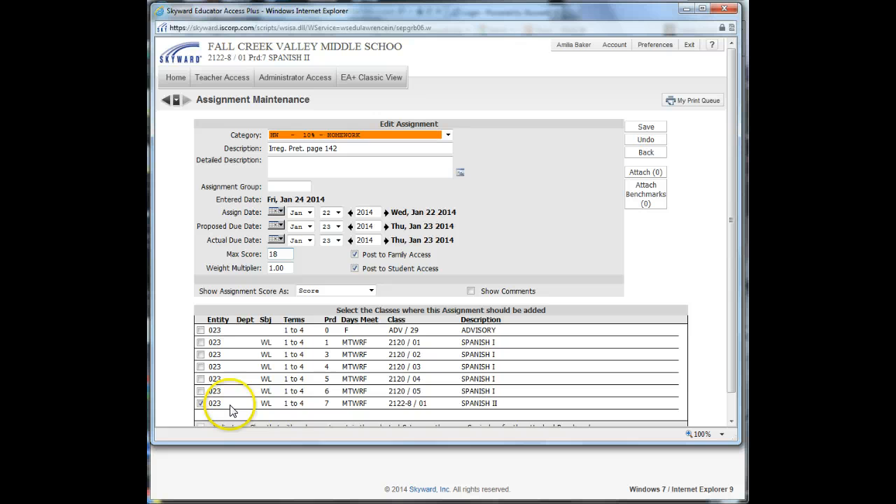
pyautogui.click(201, 403)
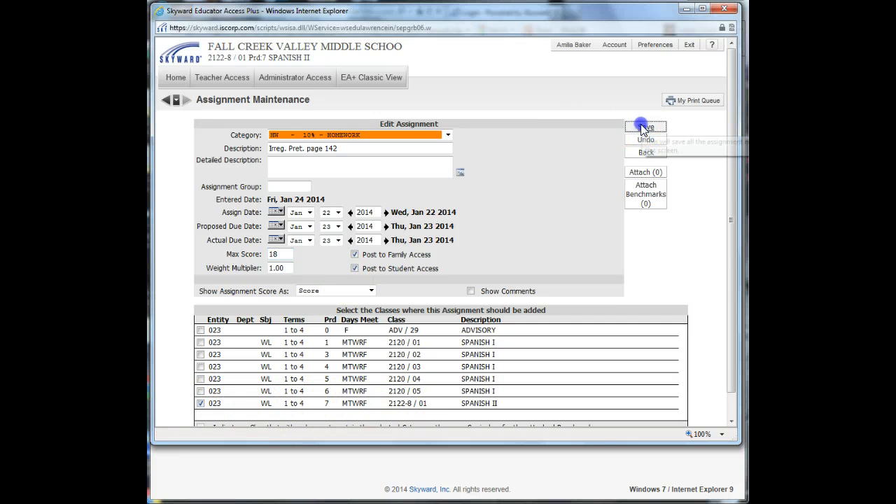
pyautogui.click(645, 126)
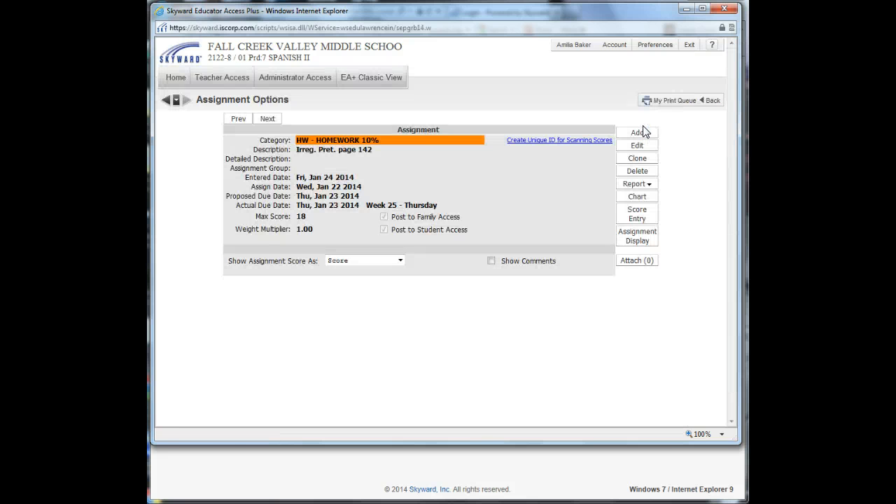
# Return to the period 7 Spanish II gradebook showing the Irreg. column due 01/23.
pyautogui.click(712, 100)
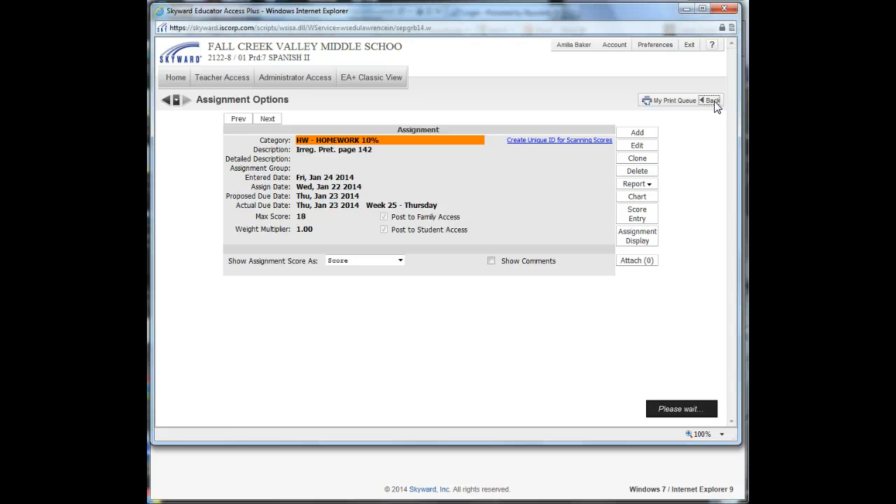
pyautogui.click(710, 100)
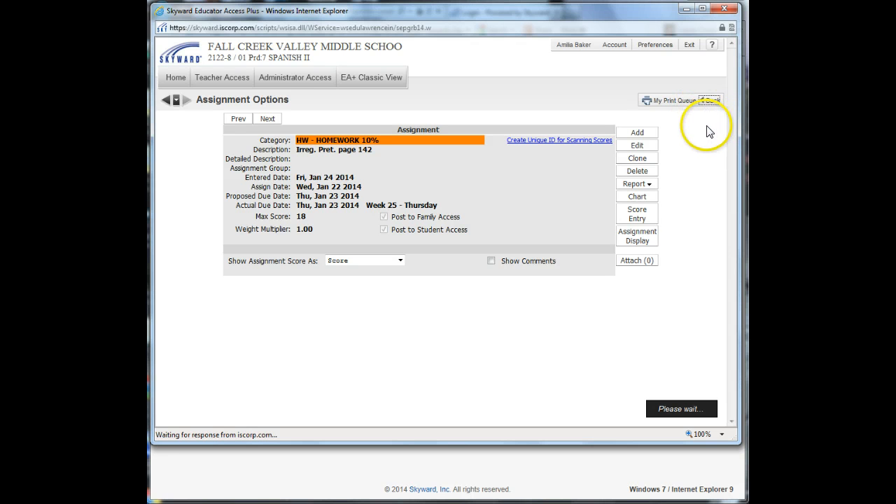
pyautogui.click(722, 101)
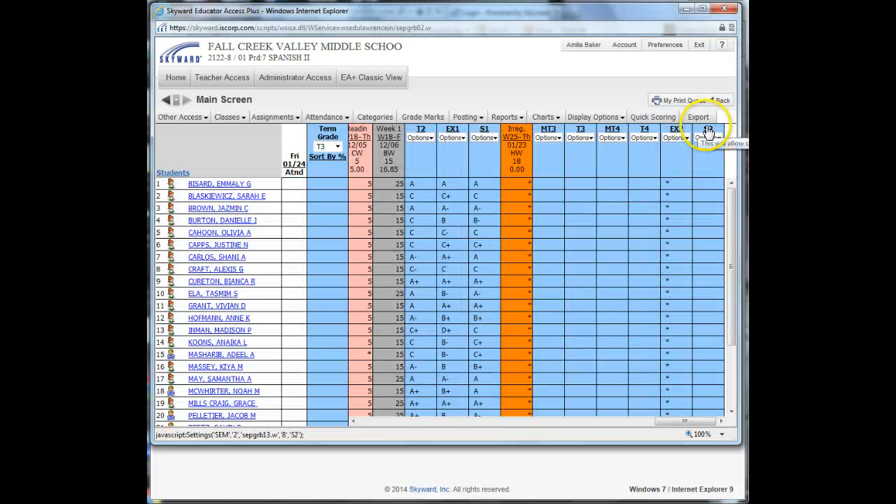